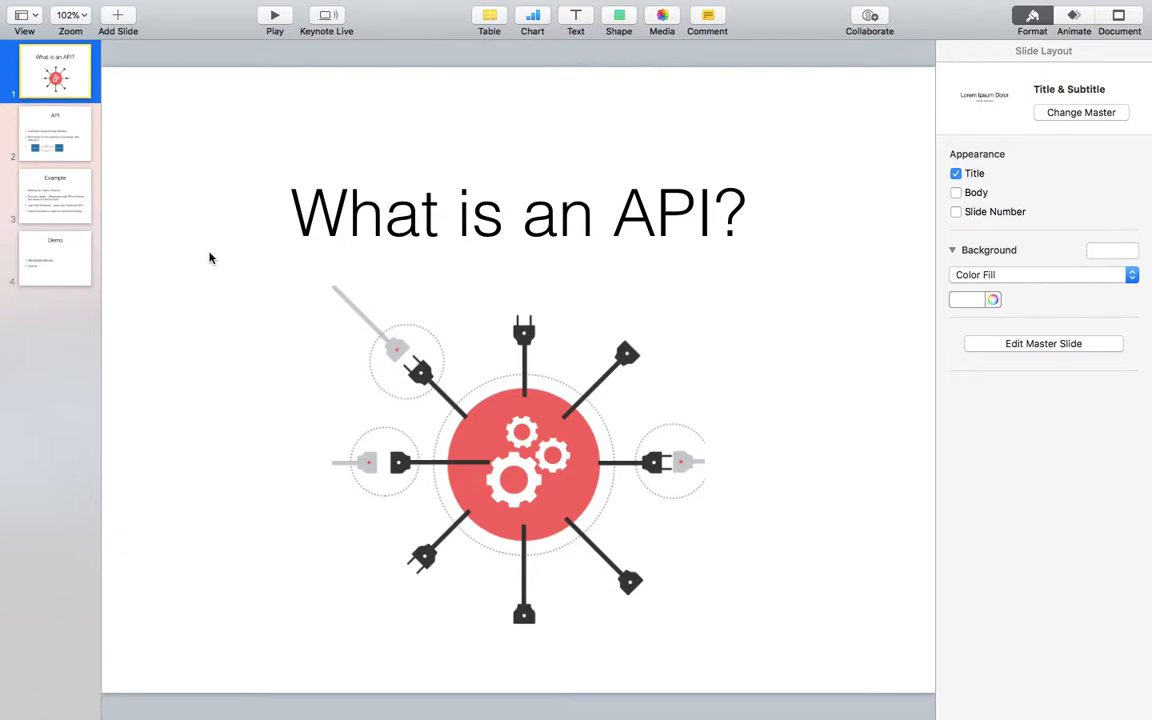
Step: Show the second slide, which defines an API with a System 1–System 2 diagram
{"action": "left_click", "coordinate": [55, 133]}
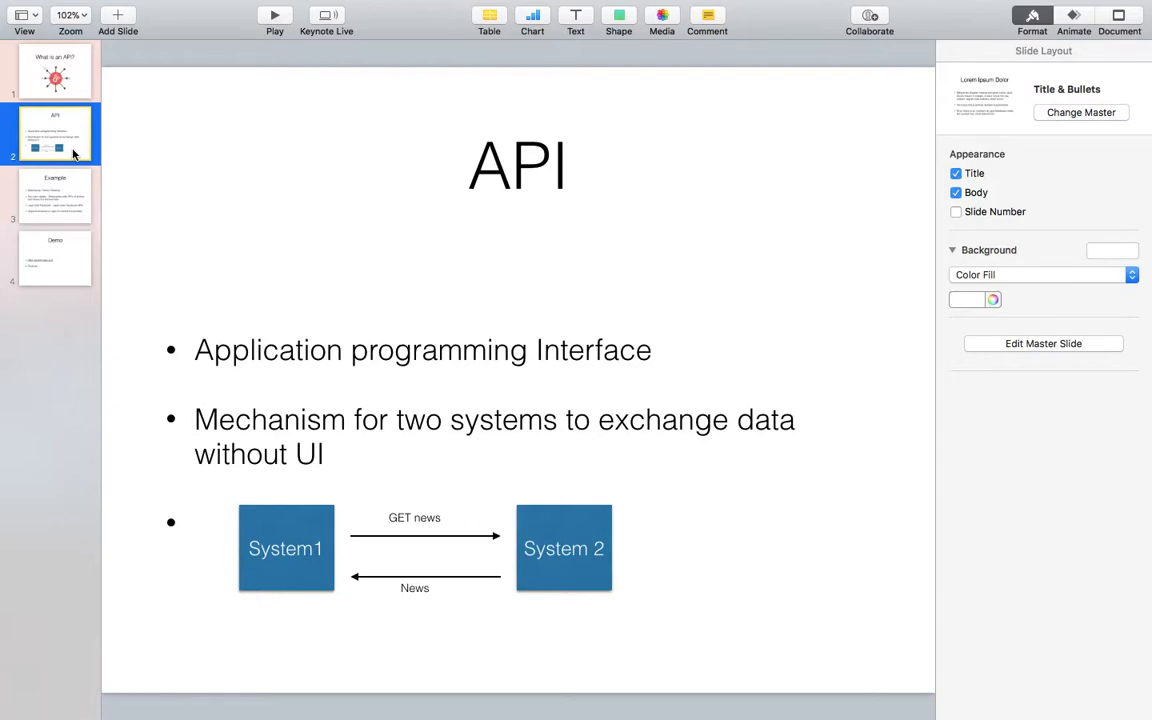
{"action": "mouse_move", "coordinate": [246, 301]}
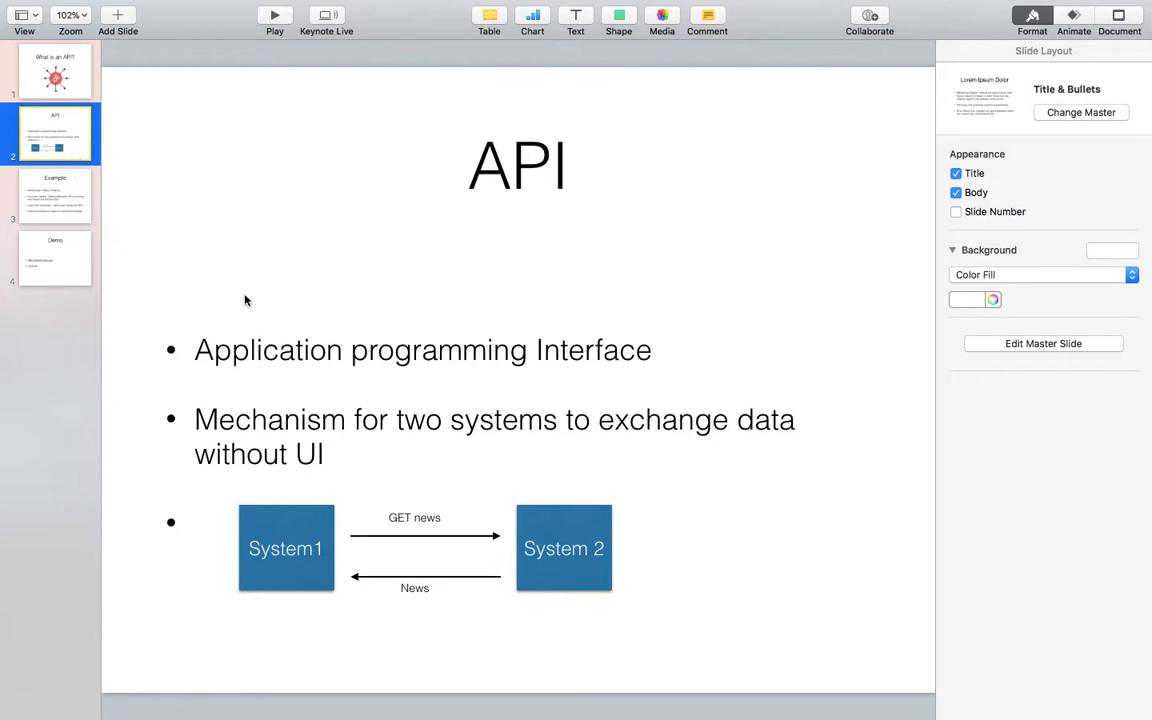
Step: Select the bullet about two systems exchanging data without UI for underlining
{"action": "double_click", "coordinate": [493, 436]}
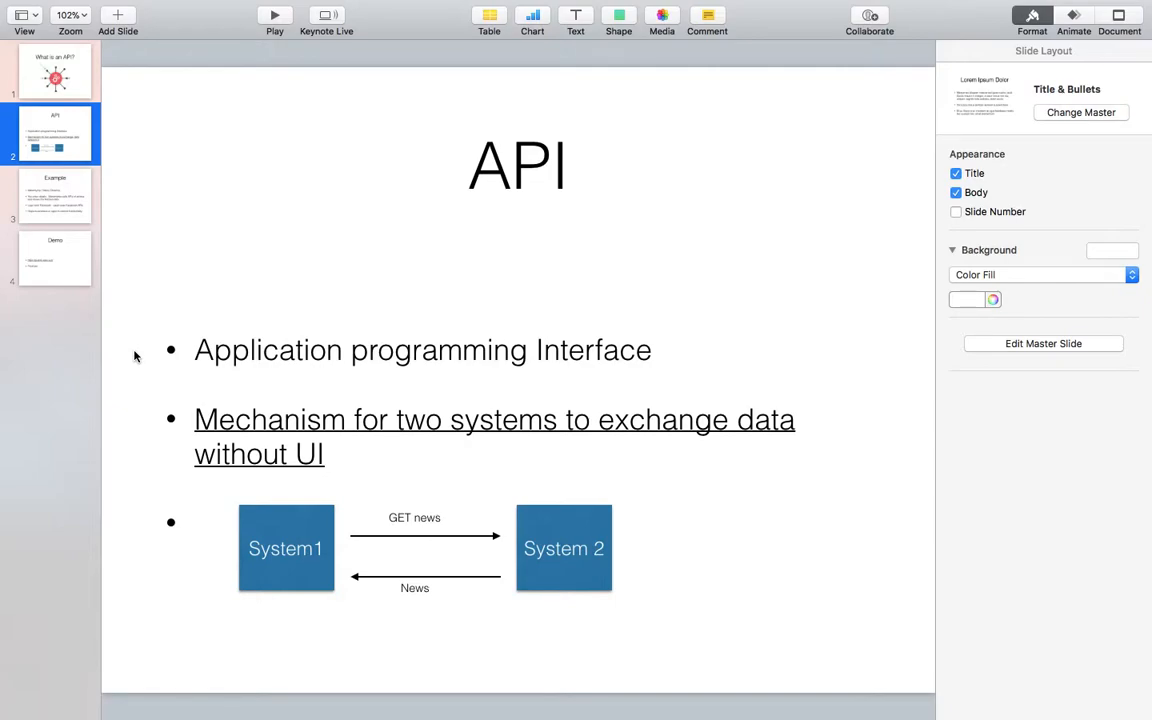
{"action": "mouse_move", "coordinate": [204, 484]}
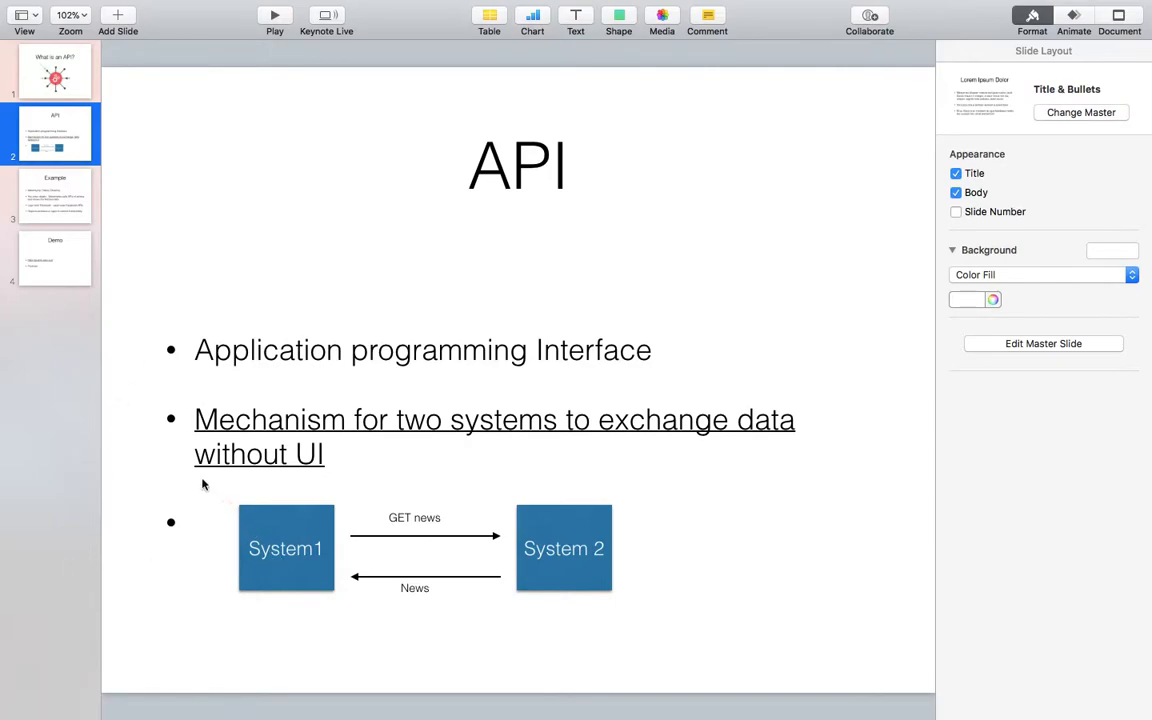
{"action": "mouse_move", "coordinate": [632, 703]}
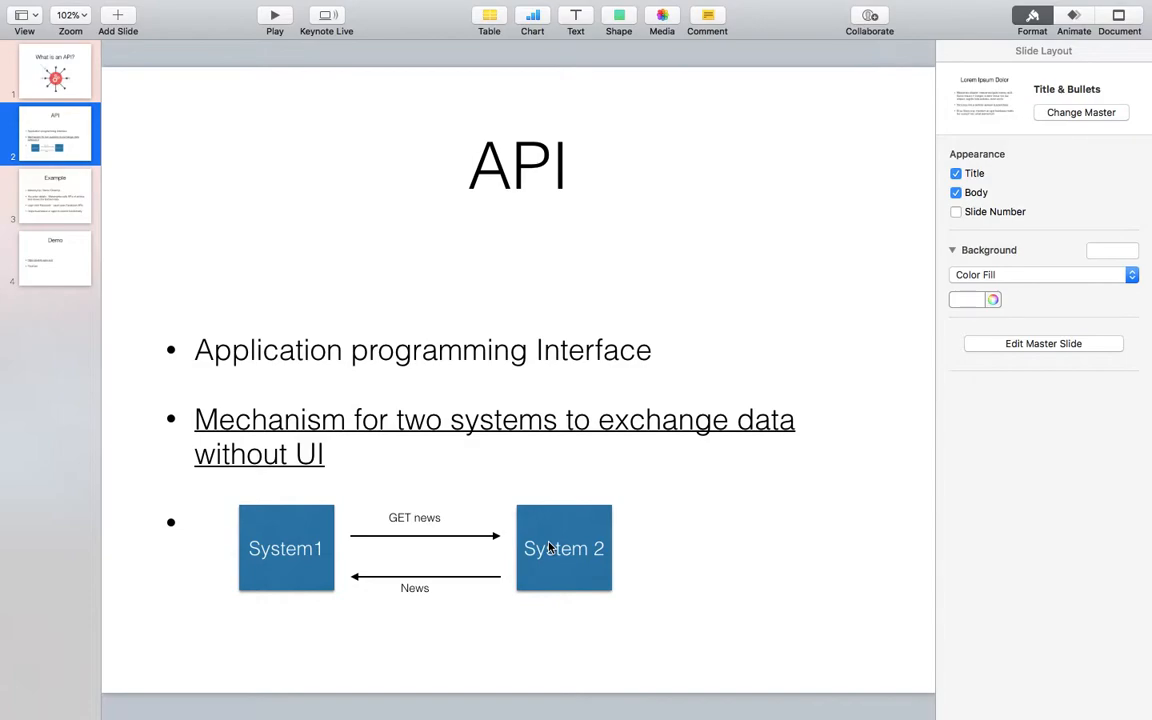
{"action": "mouse_move", "coordinate": [659, 567]}
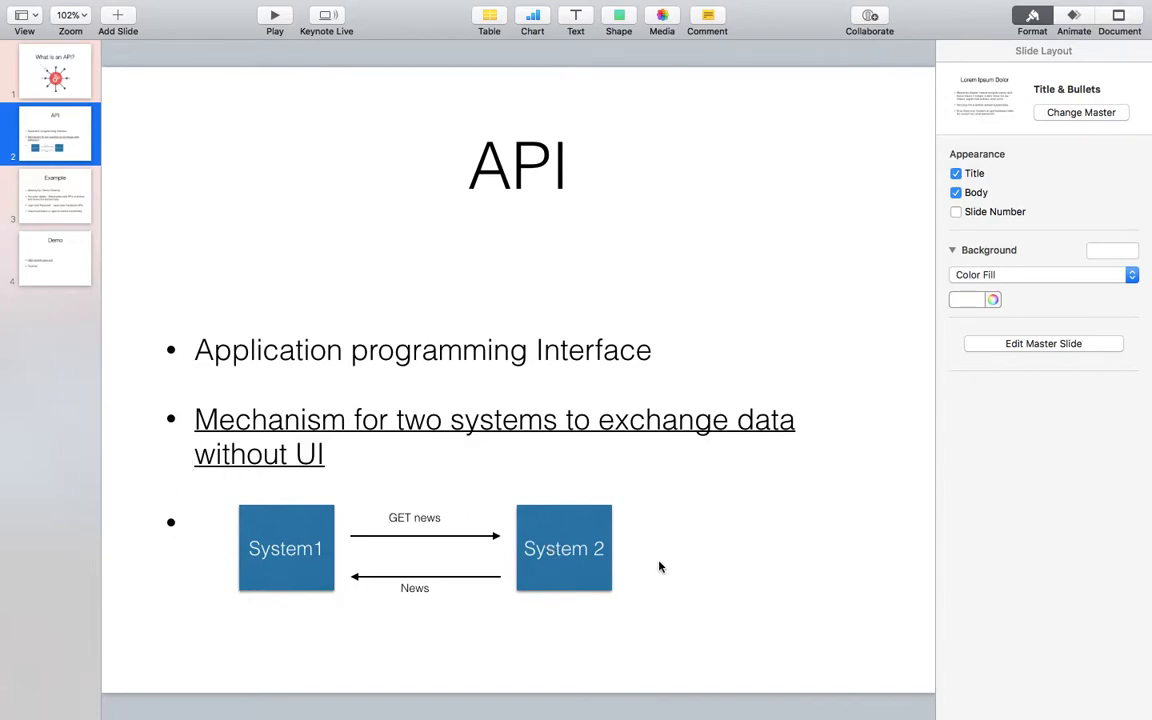
{"action": "mouse_move", "coordinate": [392, 562]}
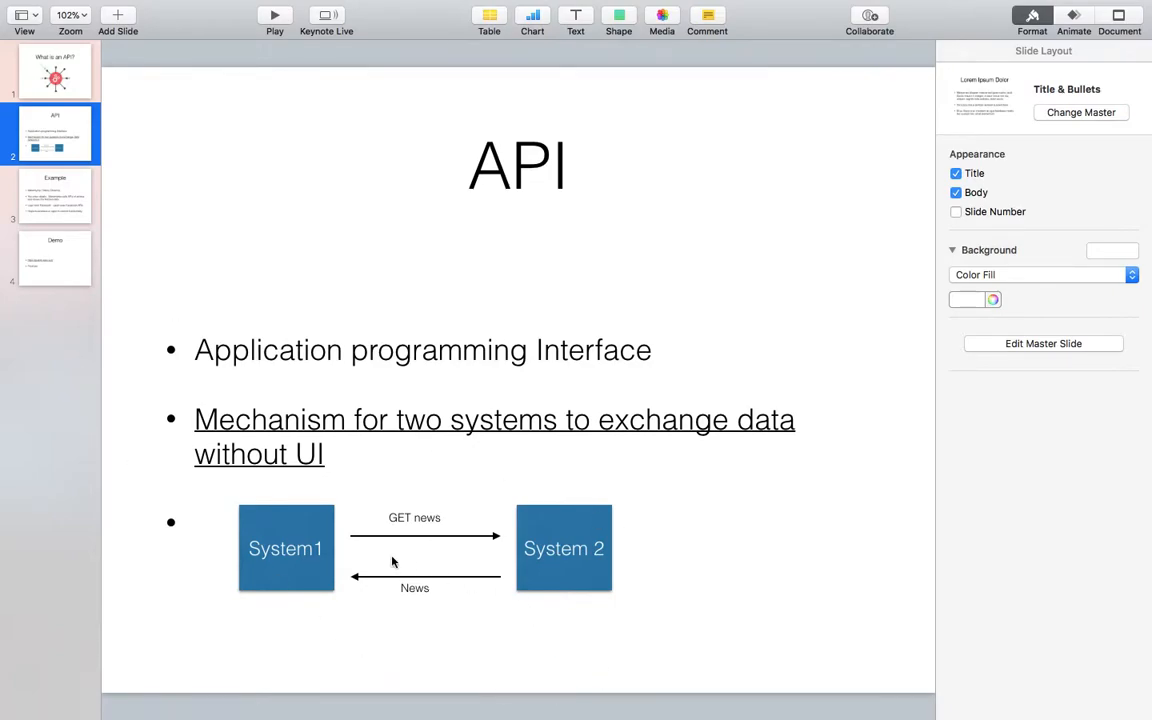
{"action": "mouse_move", "coordinate": [677, 644]}
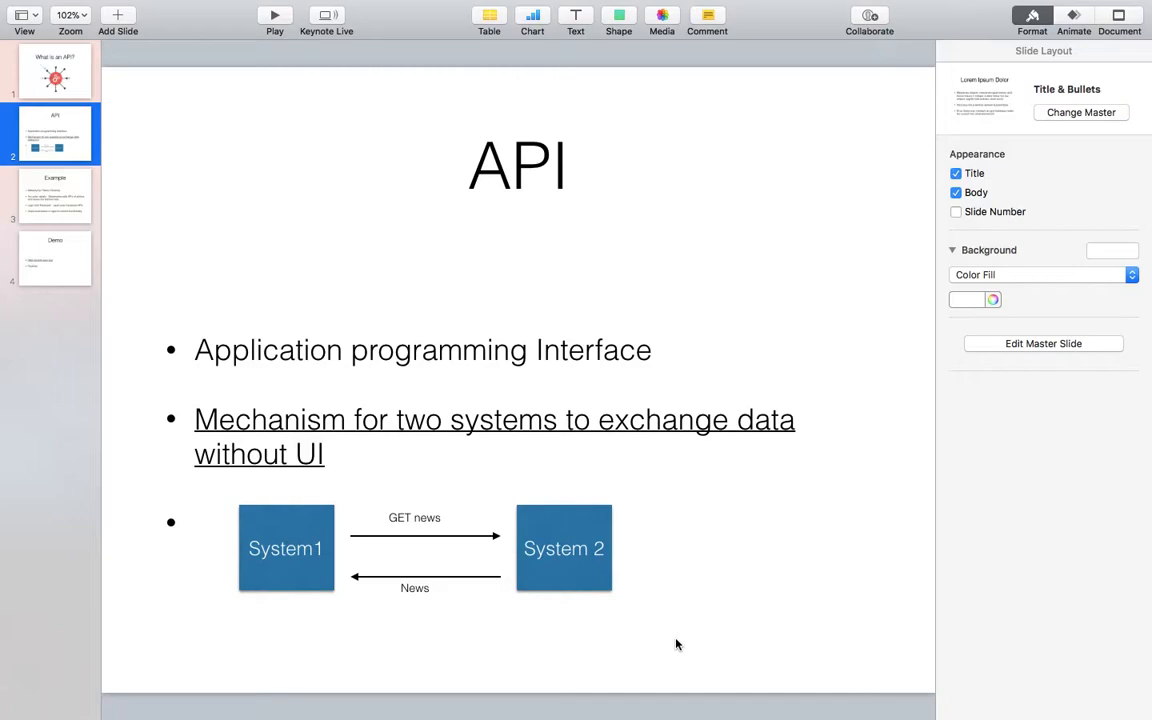
{"action": "mouse_move", "coordinate": [425, 588]}
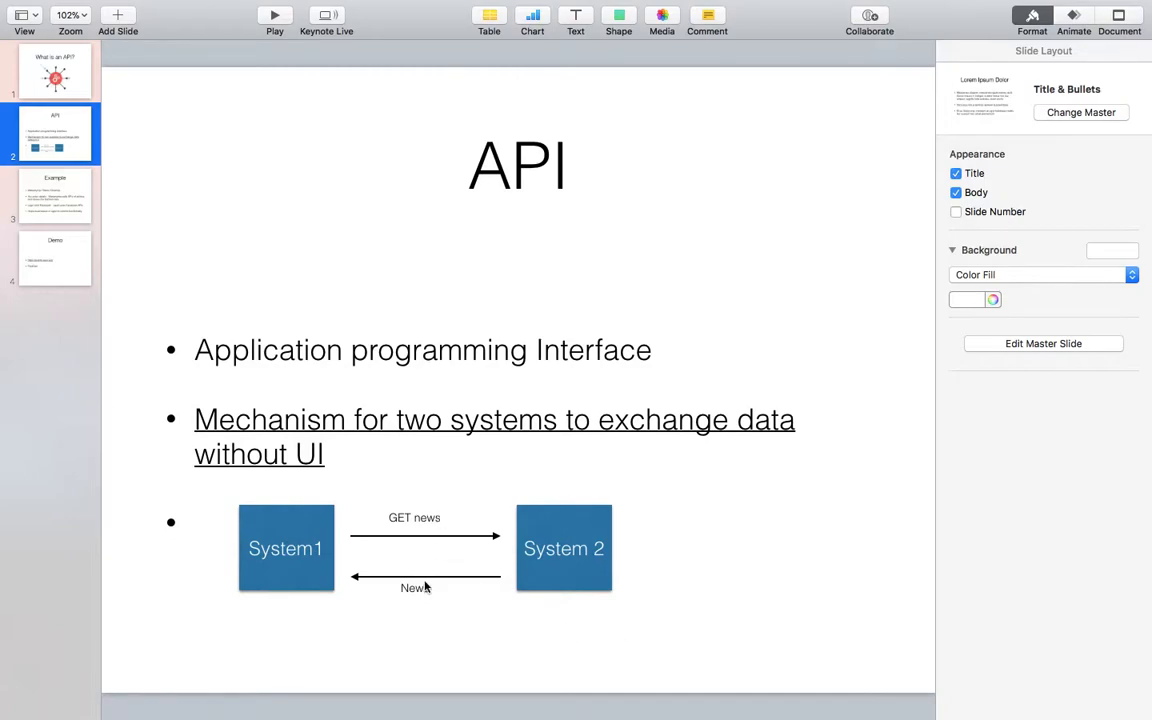
{"action": "mouse_move", "coordinate": [384, 517]}
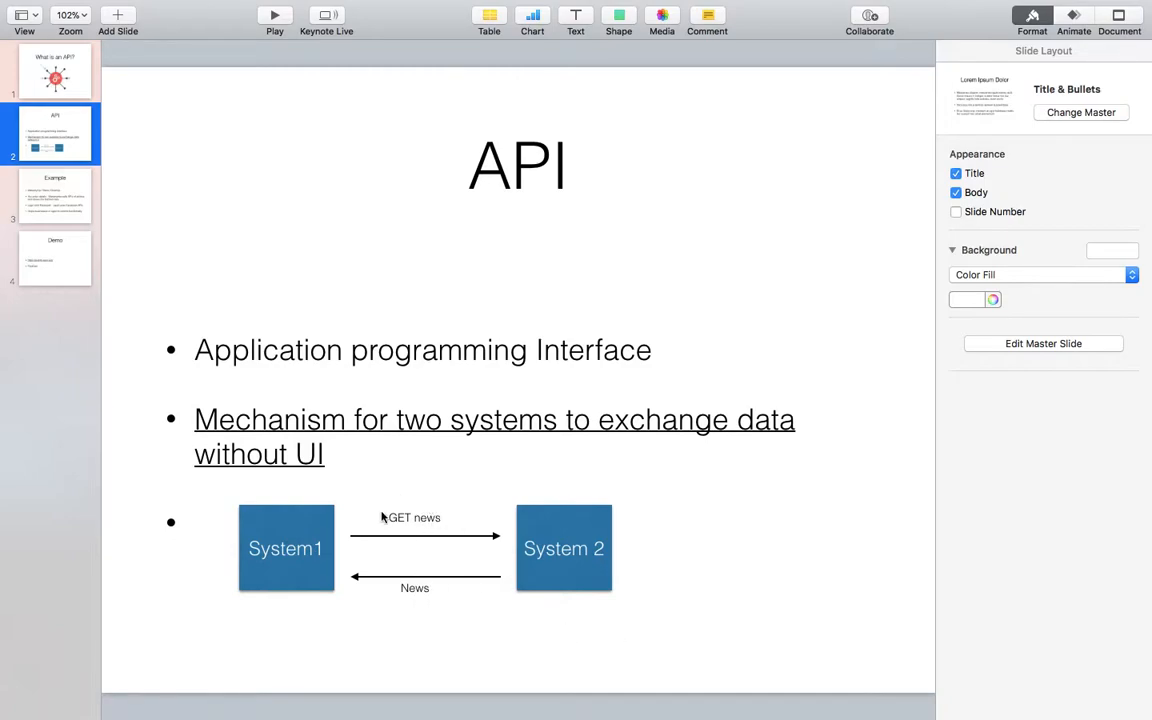
{"action": "mouse_move", "coordinate": [463, 554]}
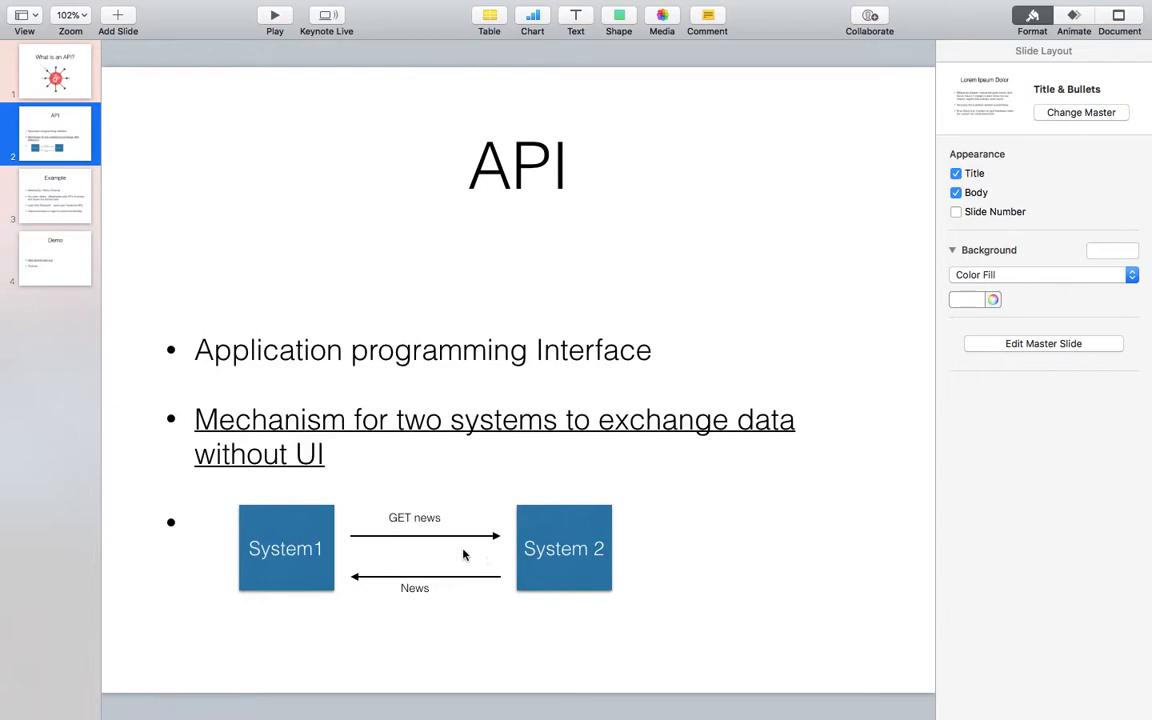
{"action": "mouse_move", "coordinate": [564, 556]}
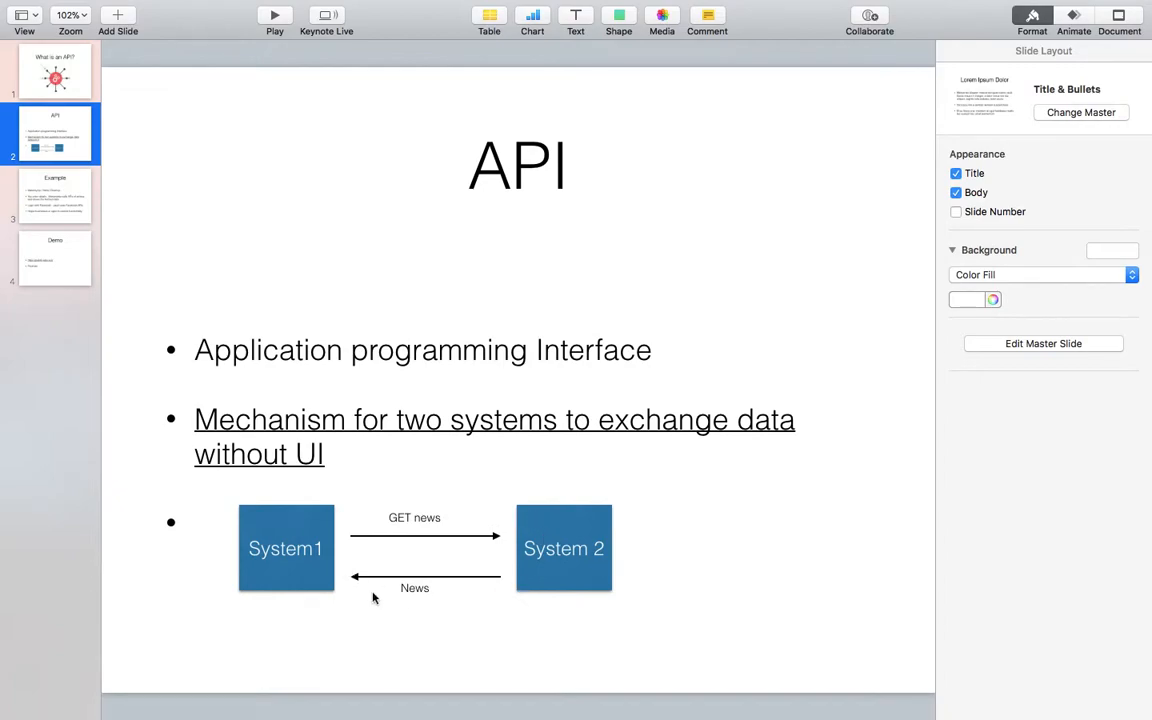
{"action": "mouse_move", "coordinate": [531, 654]}
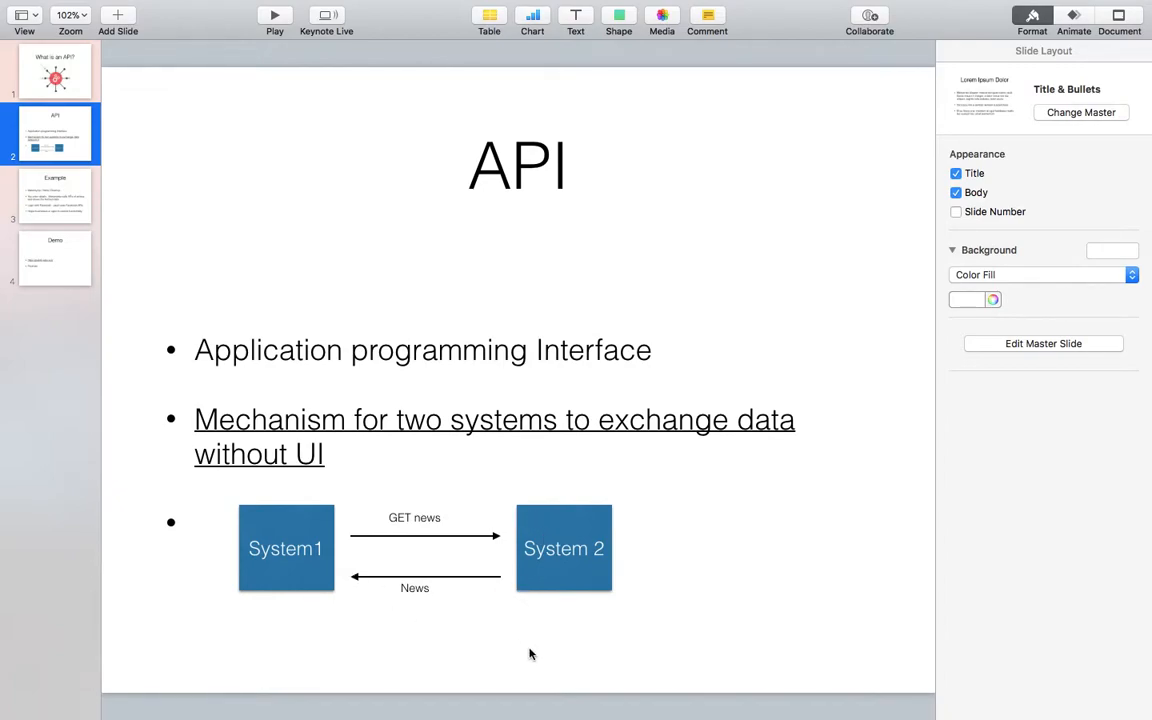
Step: Show the third slide, 'Example', about travel-site airline APIs and Facebook login
{"action": "left_click", "coordinate": [55, 196]}
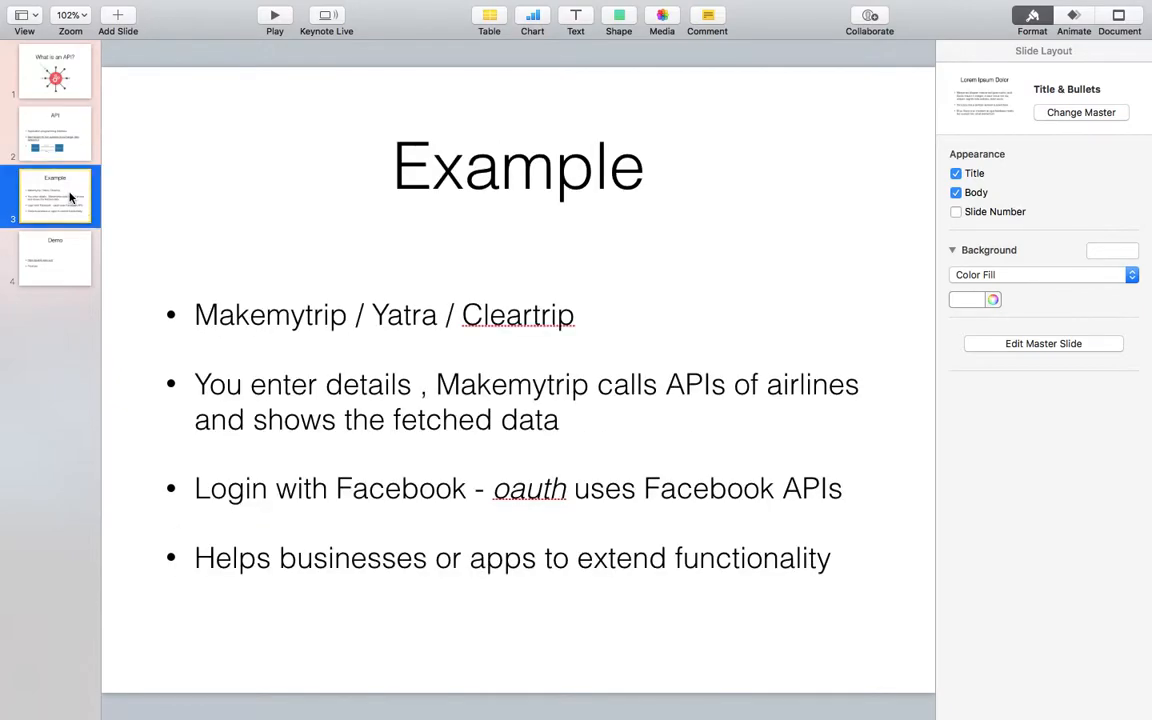
{"action": "mouse_move", "coordinate": [375, 499]}
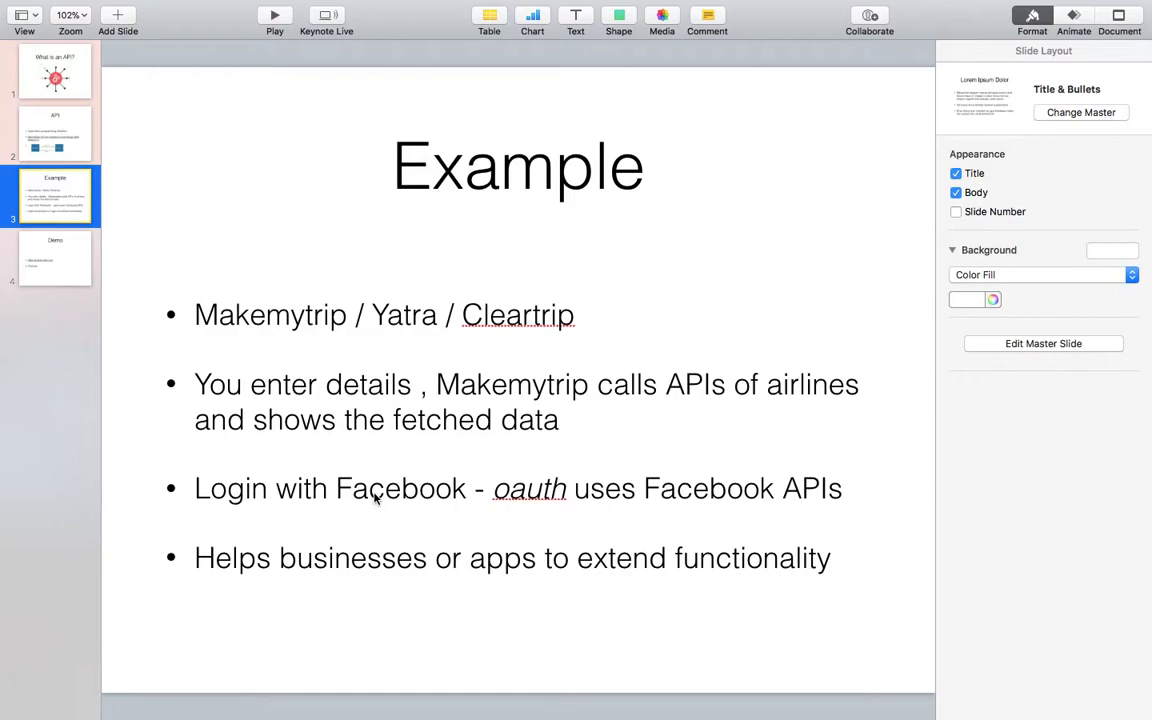
Step: Show the fourth slide, 'Demo', listing public-apis.xyz and Postman
{"action": "left_click", "coordinate": [55, 258]}
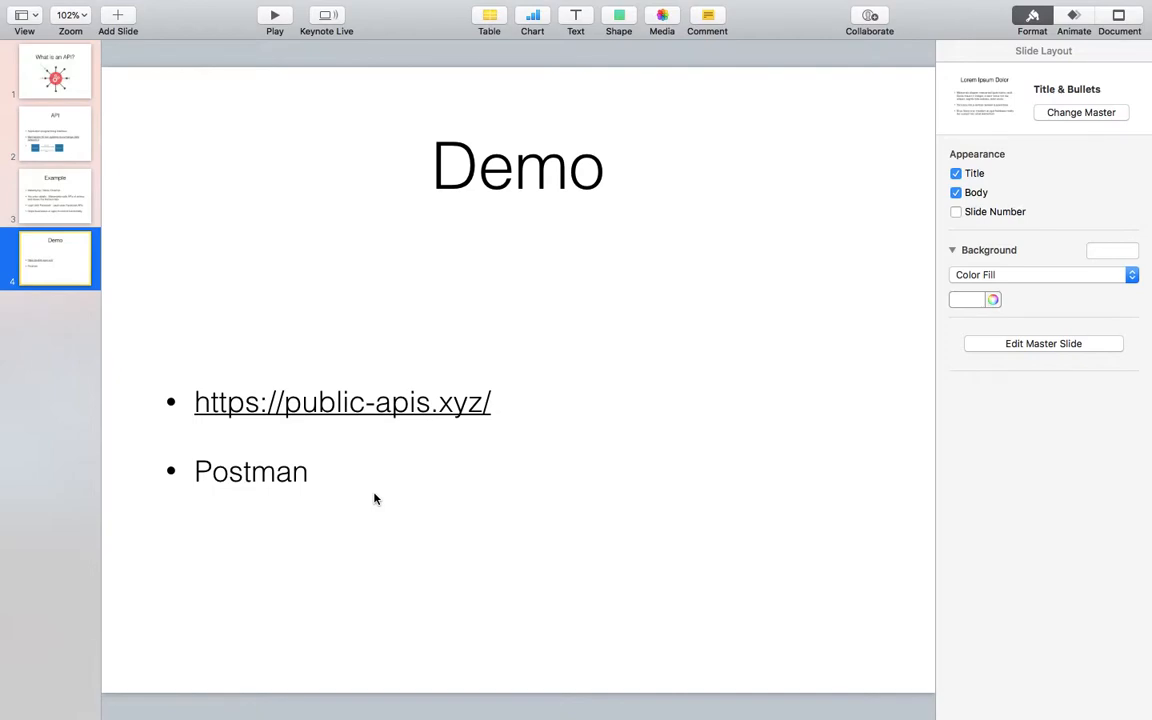
{"action": "mouse_move", "coordinate": [609, 444]}
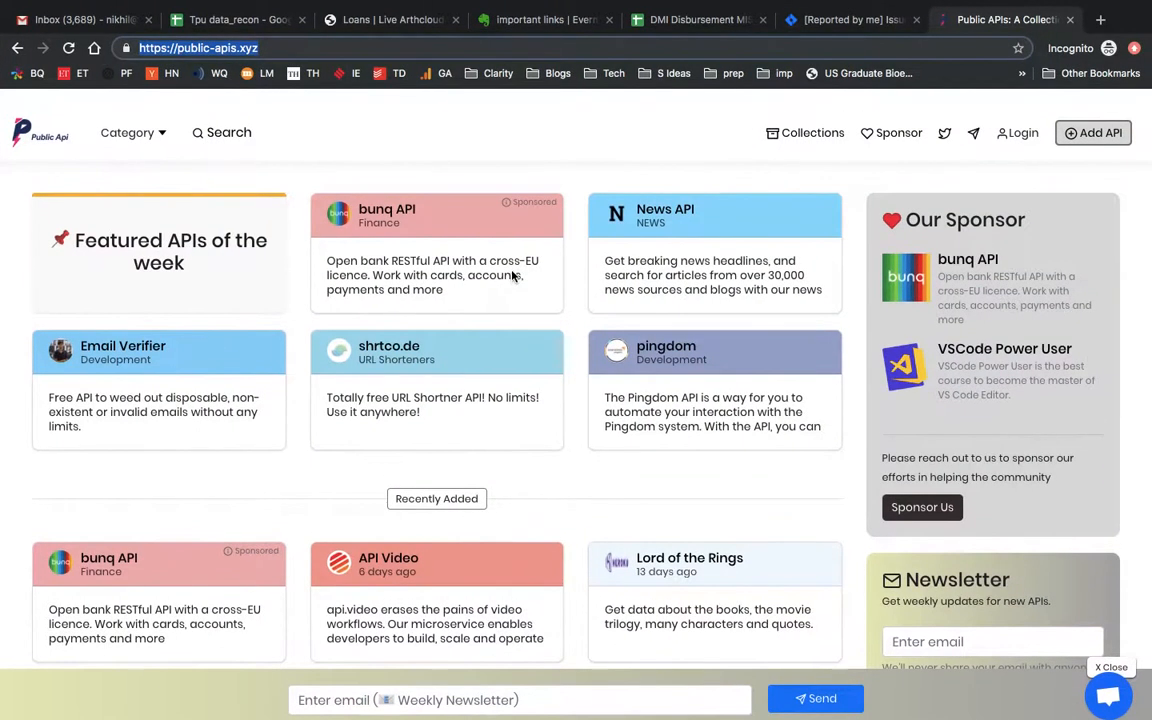
{"action": "scroll", "scroll_direction": "down", "scroll_amount": 3}
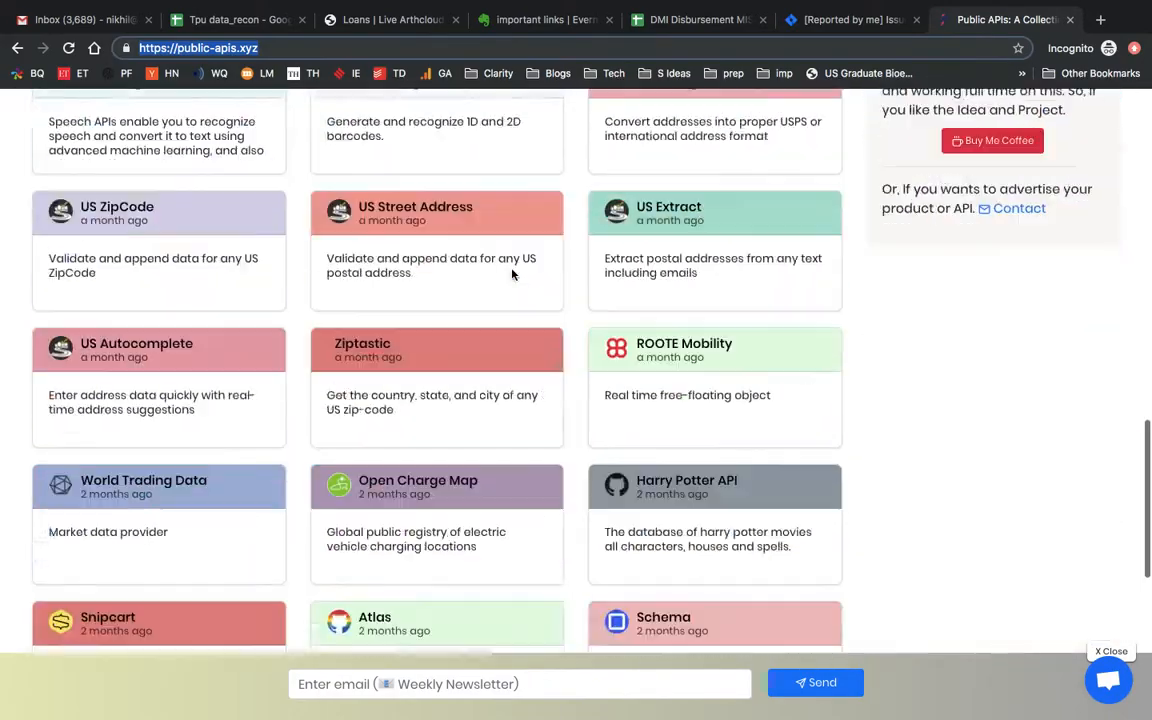
{"action": "scroll", "scroll_direction": "up", "scroll_amount": 3}
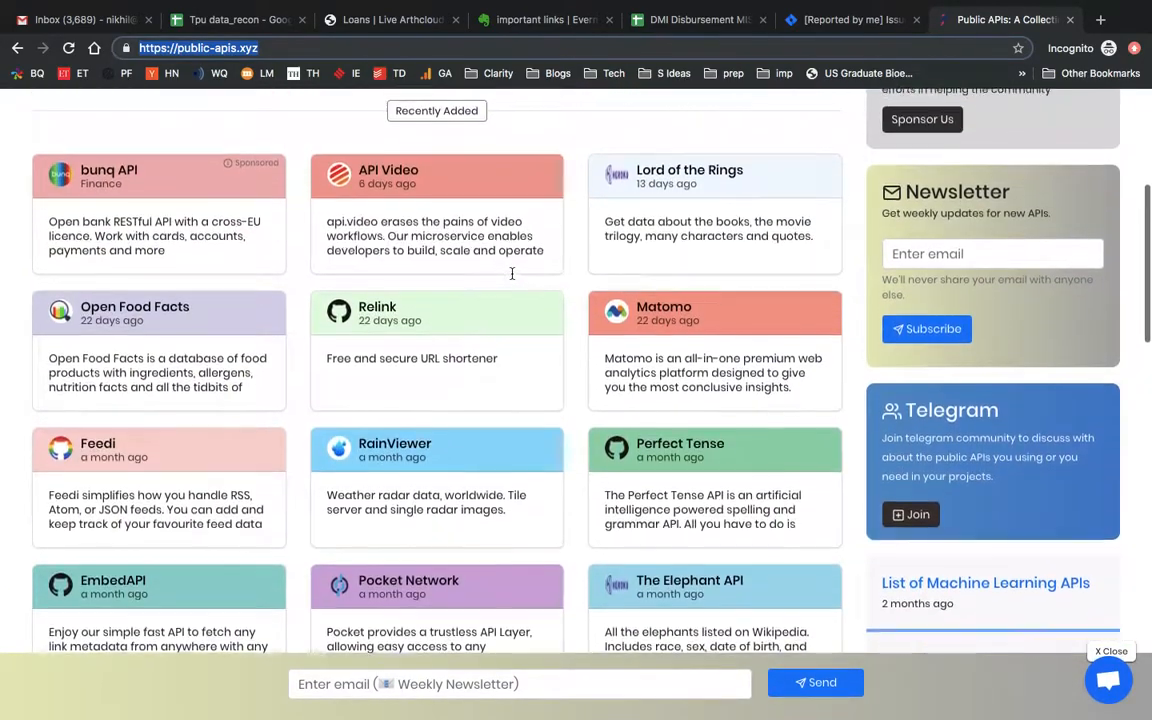
{"action": "scroll", "scroll_direction": "up", "scroll_amount": 3}
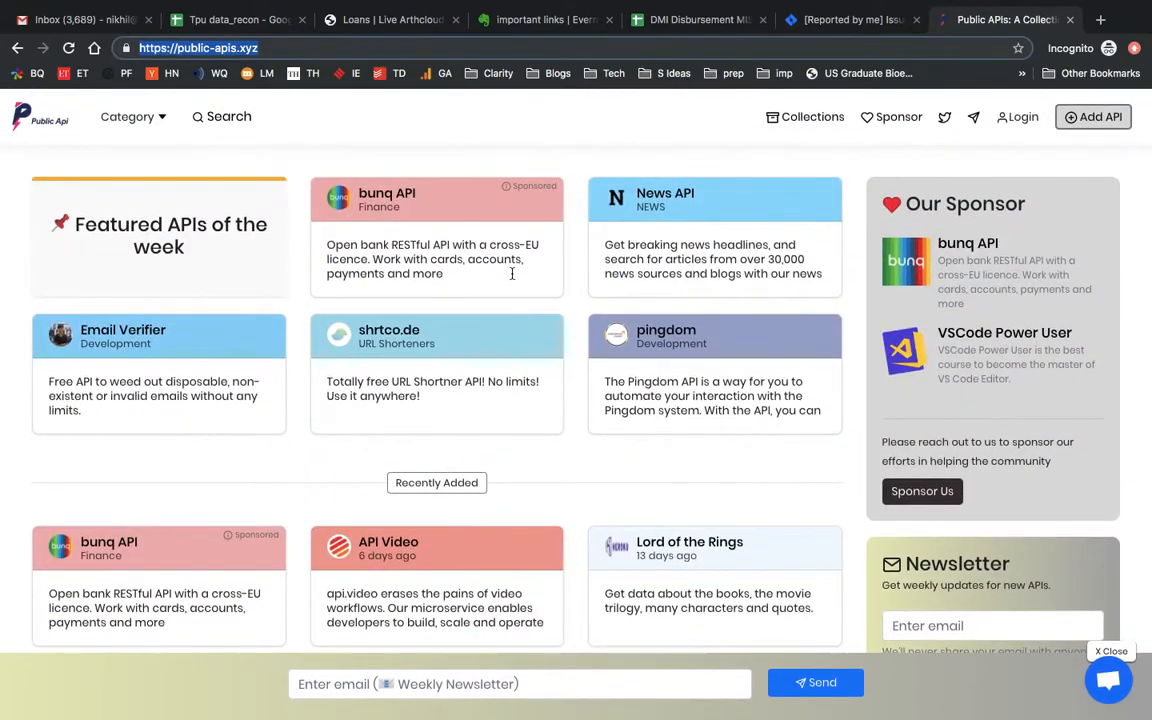
{"action": "scroll", "scroll_direction": "down", "scroll_amount": 3}
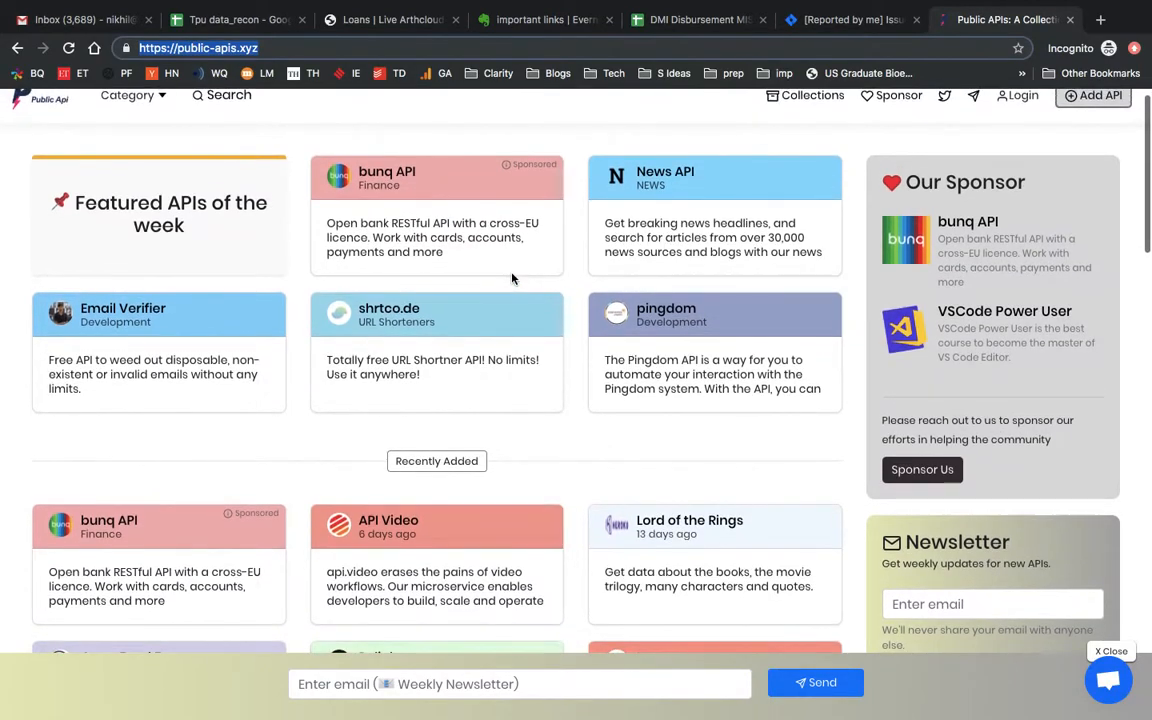
{"action": "scroll", "scroll_direction": "down", "scroll_amount": 3}
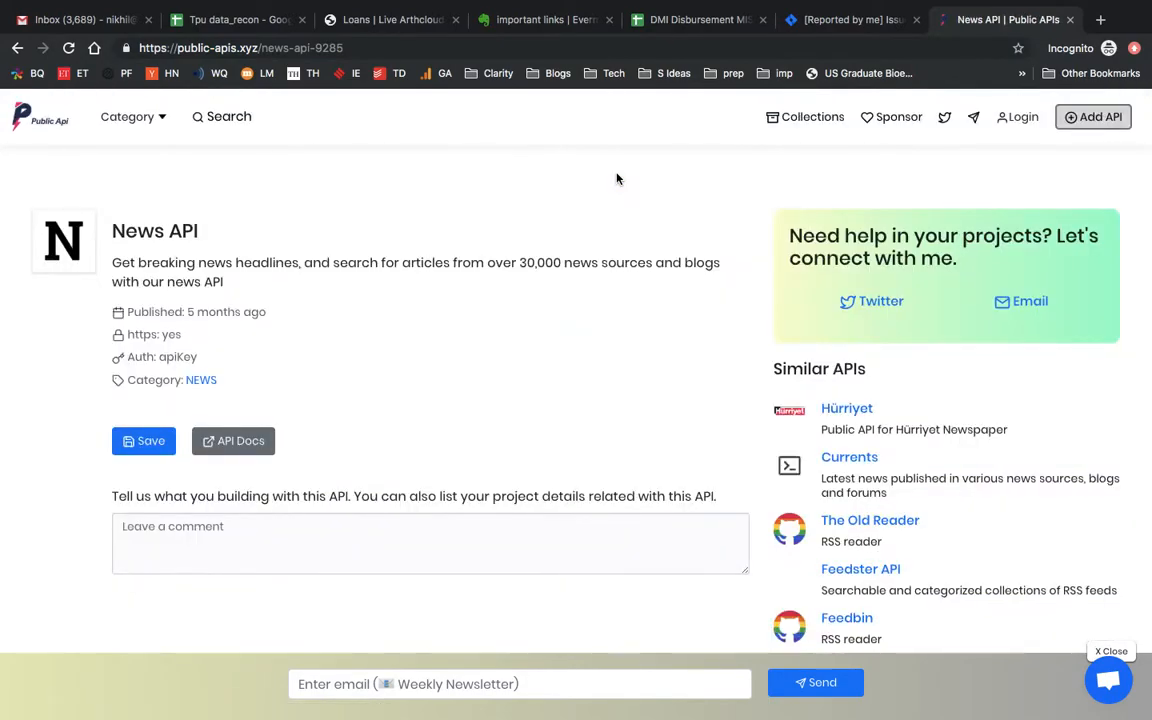
Step: Open newsapi.org's documentation from the News API details on public-apis.xyz
{"action": "scroll", "scroll_direction": "down", "scroll_amount": 3}
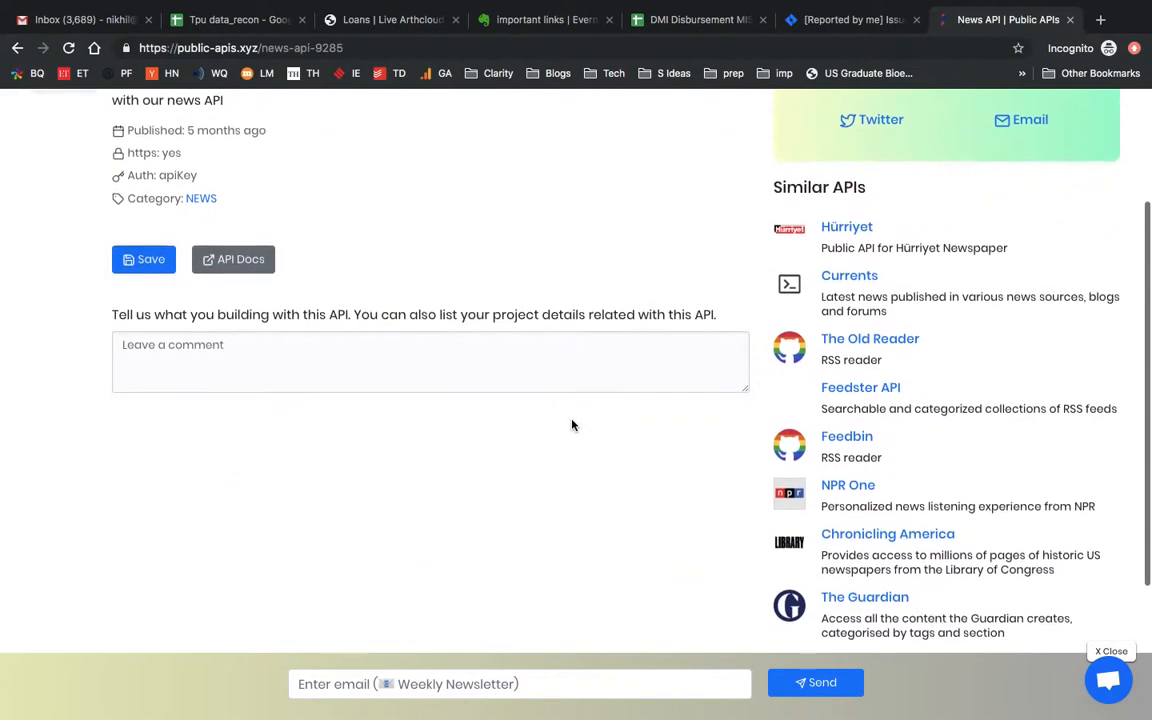
{"action": "scroll", "scroll_direction": "up", "scroll_amount": 3}
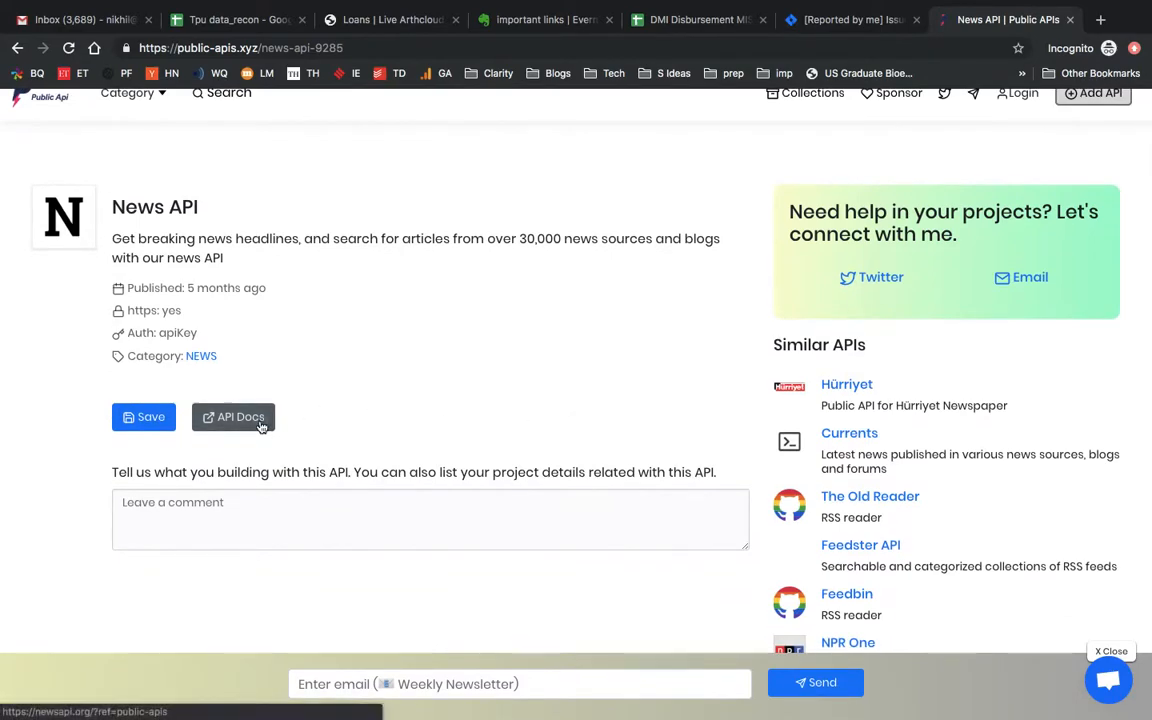
{"action": "left_click", "coordinate": [233, 417]}
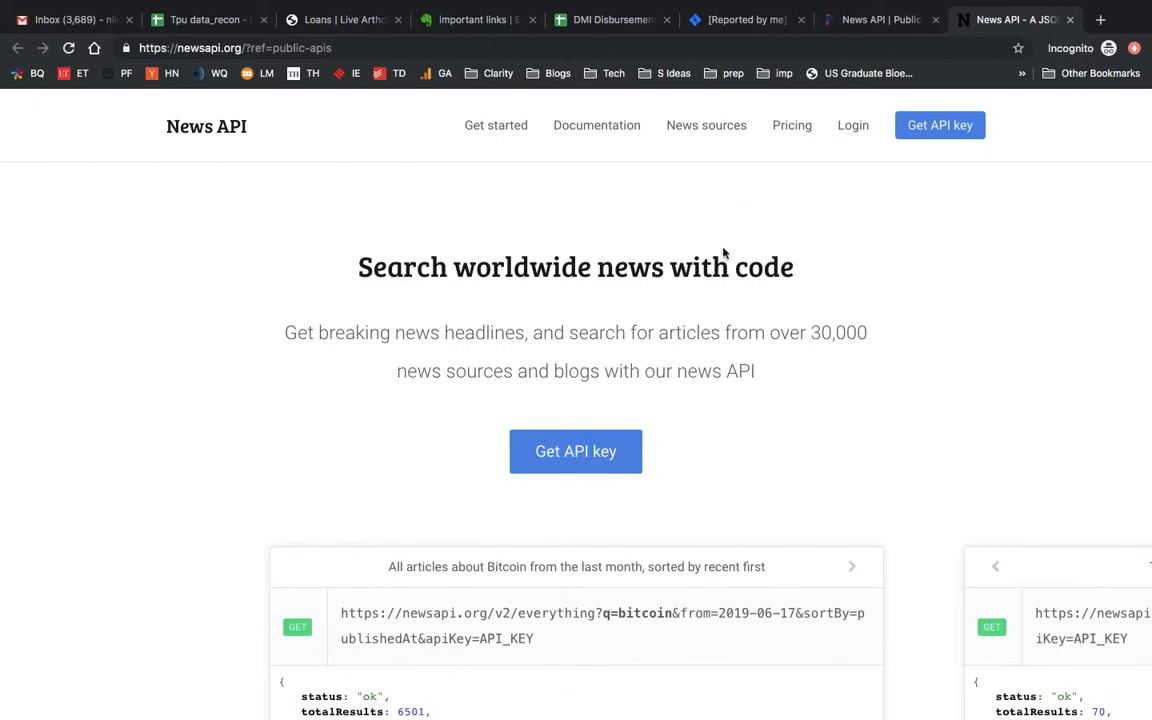
Step: Go to the newsapi.org 'Get API key' registration page
{"action": "scroll", "scroll_direction": "down", "scroll_amount": 3}
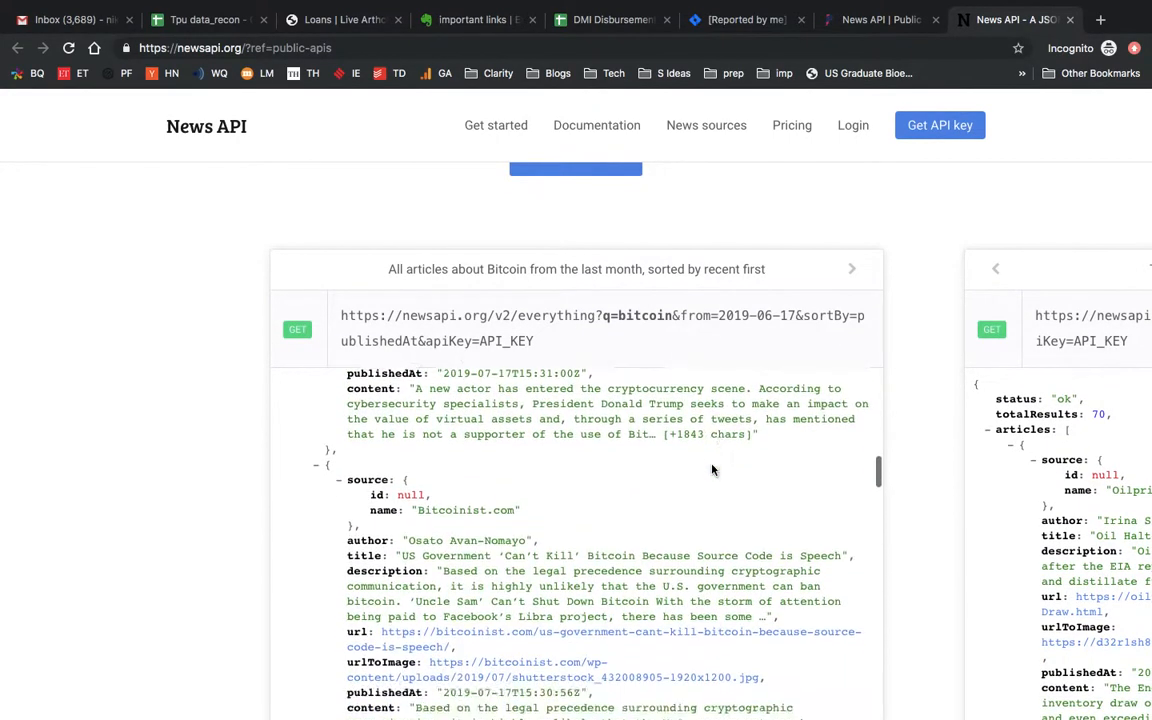
{"action": "scroll", "scroll_direction": "up", "scroll_amount": 3}
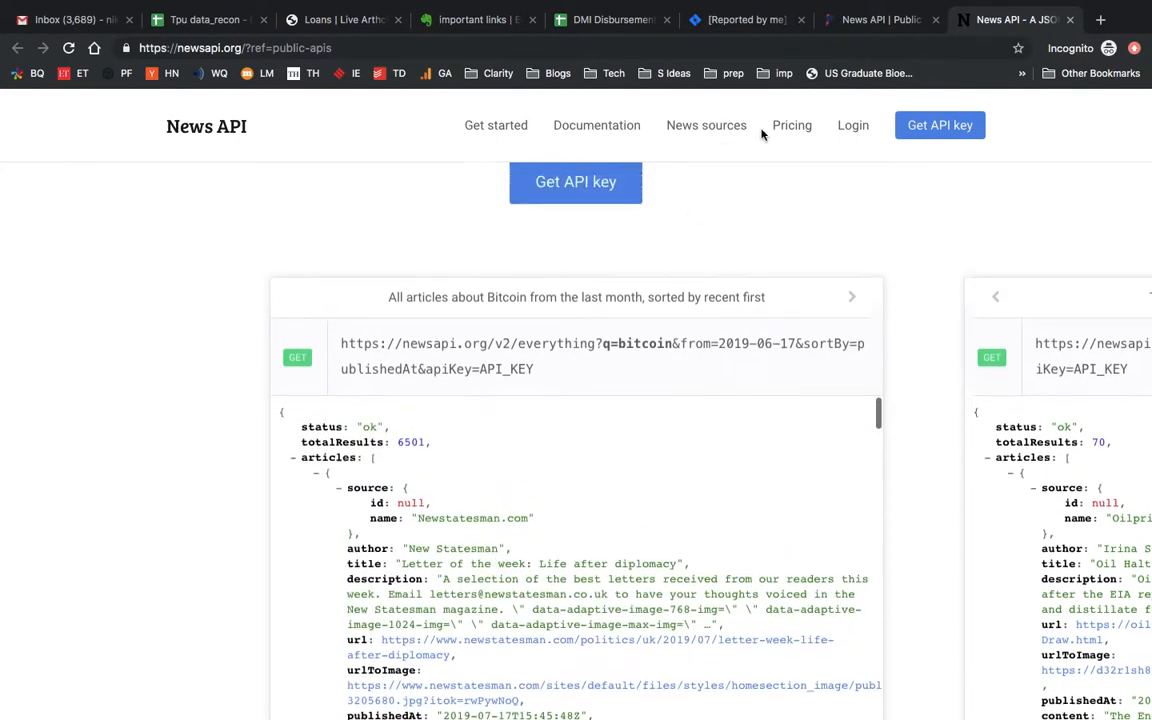
{"action": "left_click", "coordinate": [938, 125]}
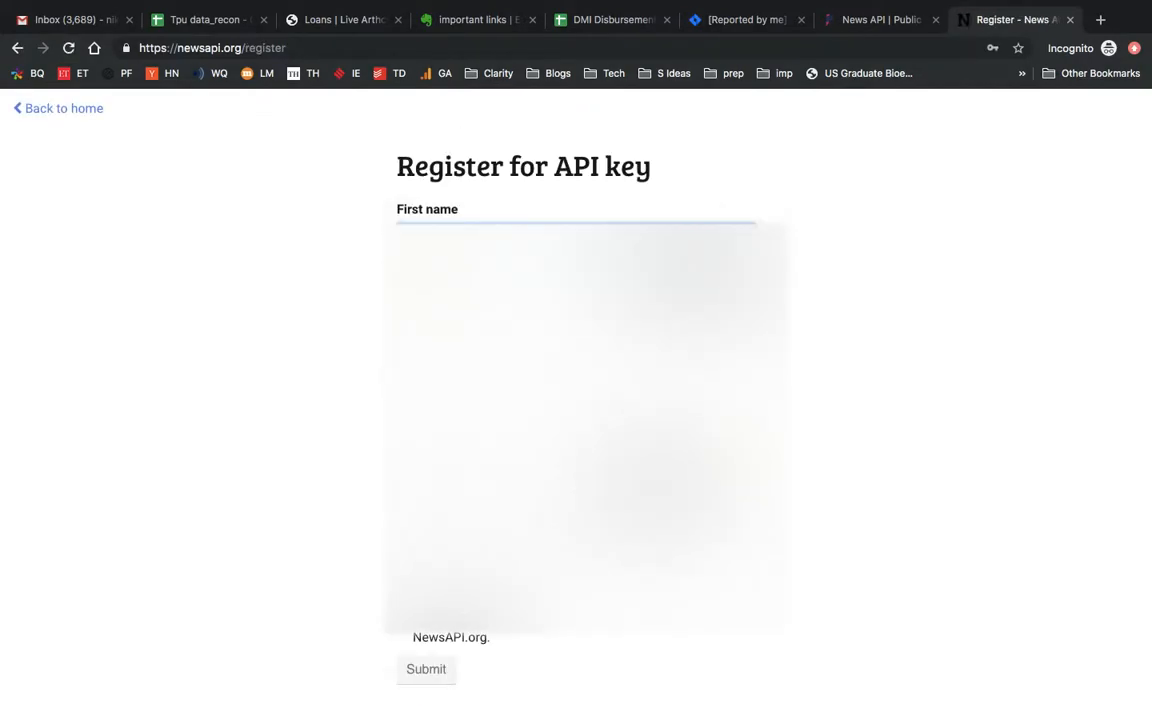
Step: Register as 'Nikhildeep', get the email-already-in-use error, and return to the home page
{"action": "type", "text": "Nikhildeep"}
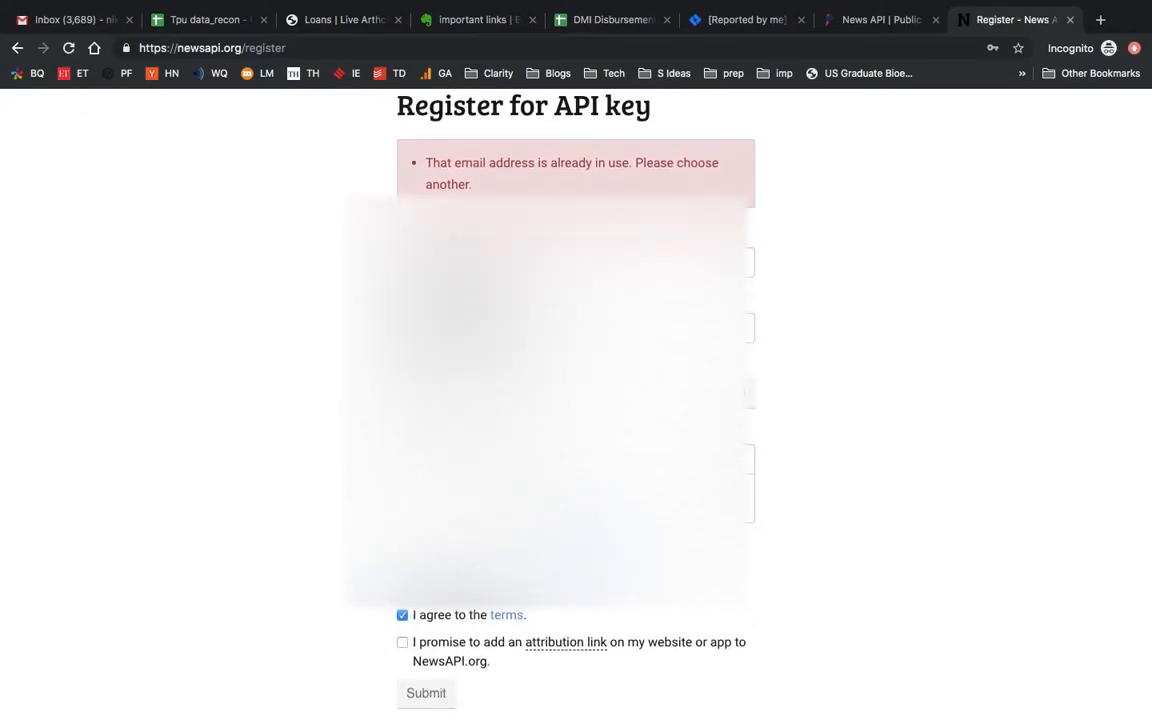
{"action": "scroll", "scroll_direction": "up", "scroll_amount": 3}
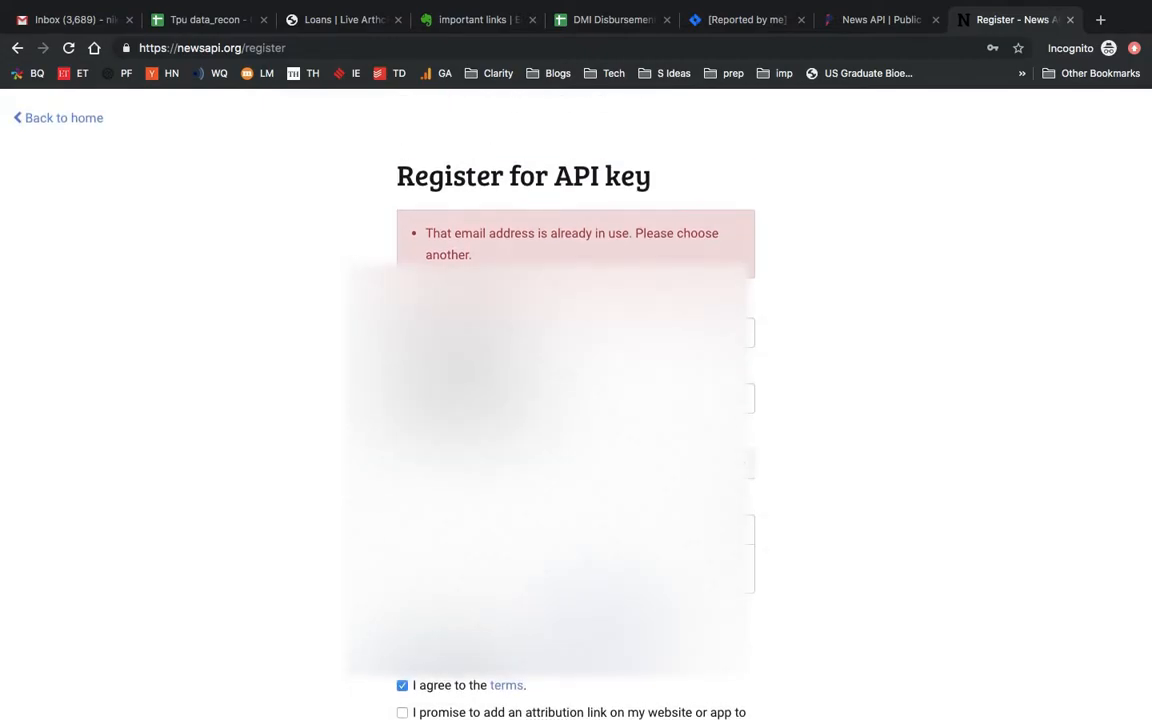
{"action": "left_click", "coordinate": [63, 117]}
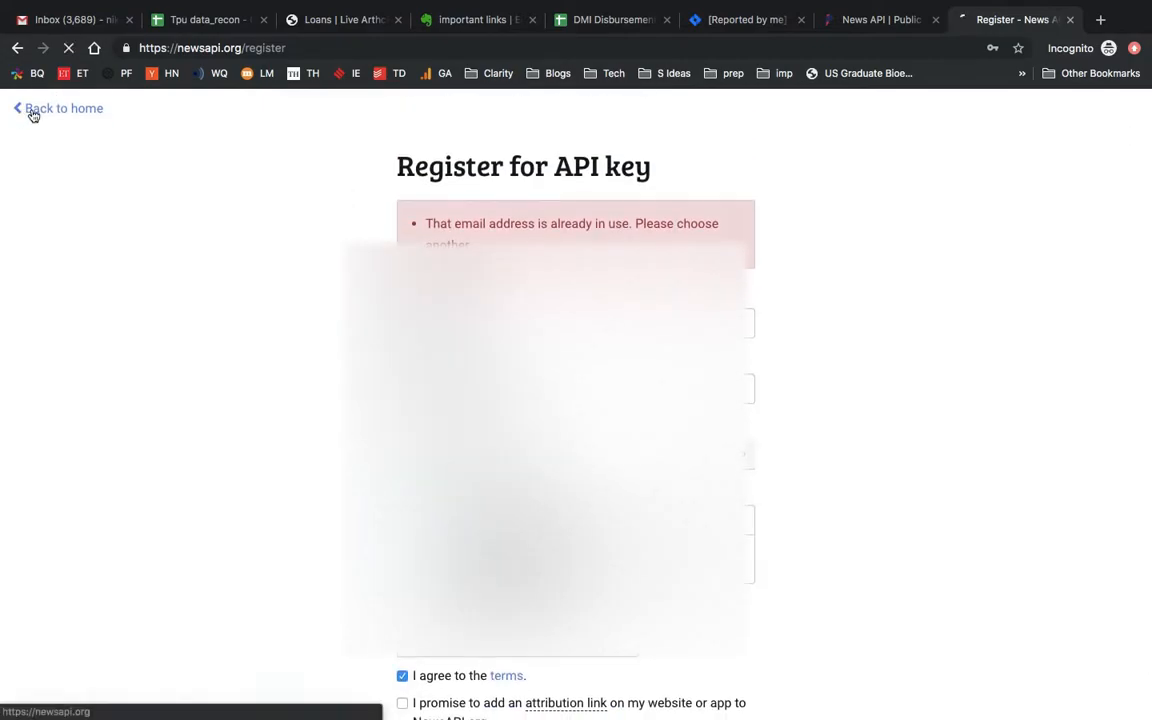
Step: Log into News API to view the API key, then reopen the News API docs
{"action": "left_click", "coordinate": [57, 108]}
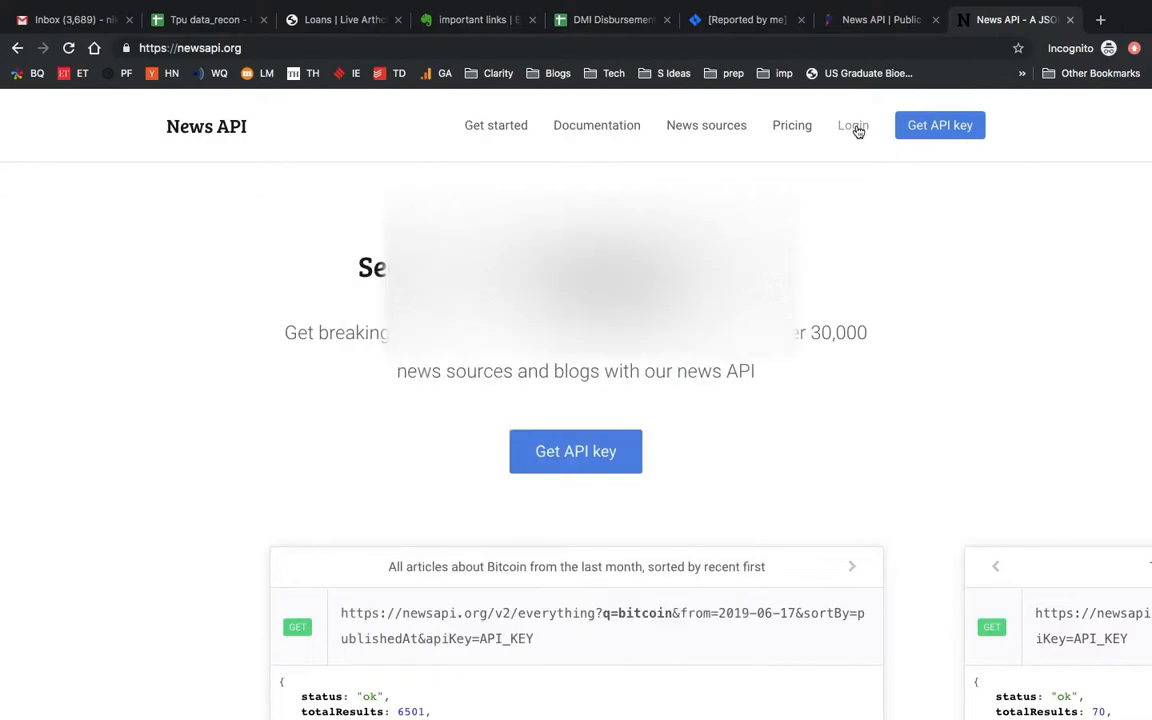
{"action": "left_click", "coordinate": [852, 125]}
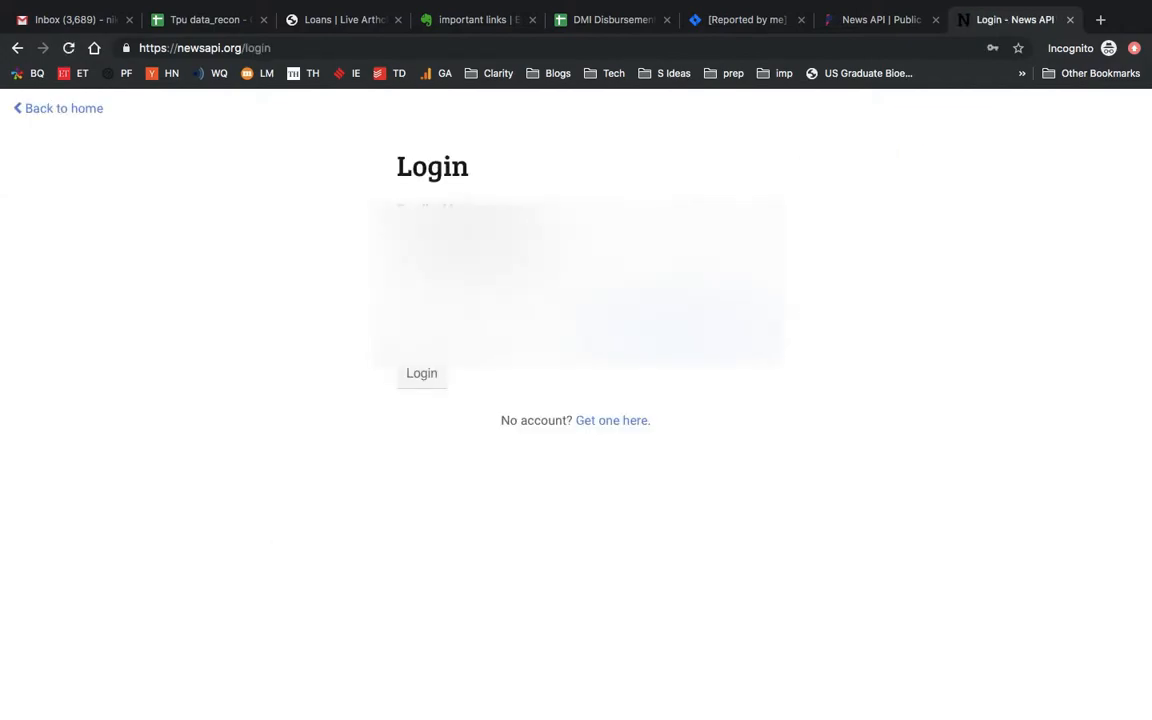
{"action": "left_click", "coordinate": [421, 373]}
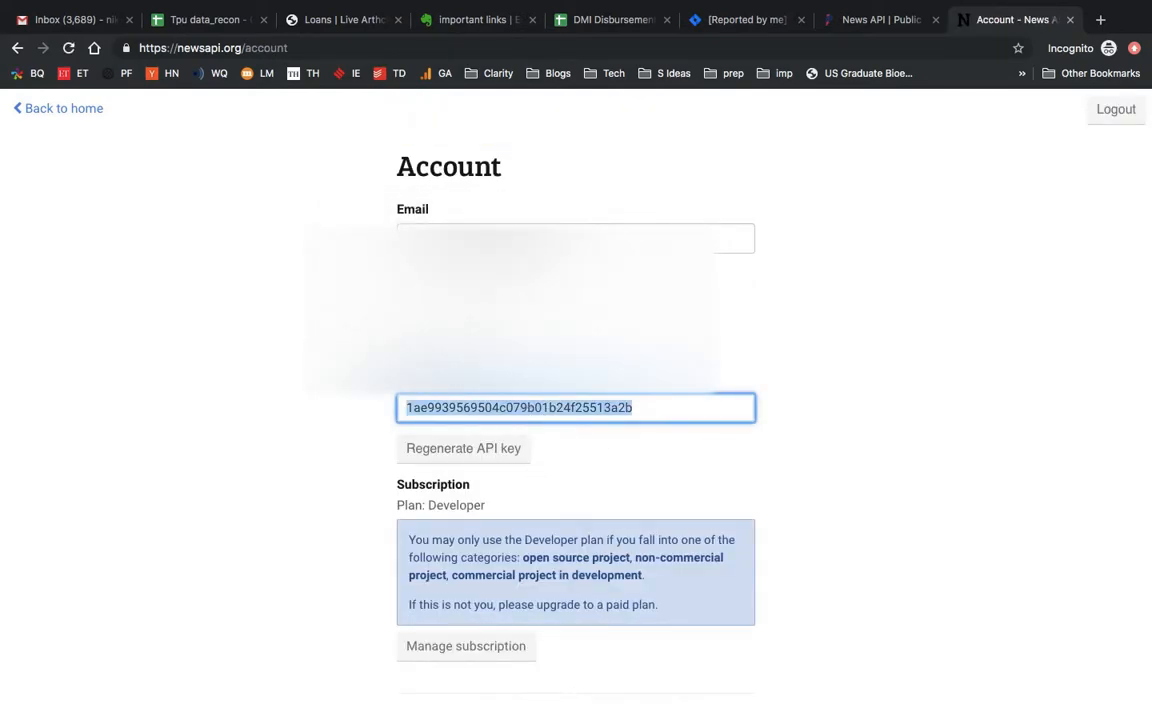
{"action": "mouse_move", "coordinate": [683, 490]}
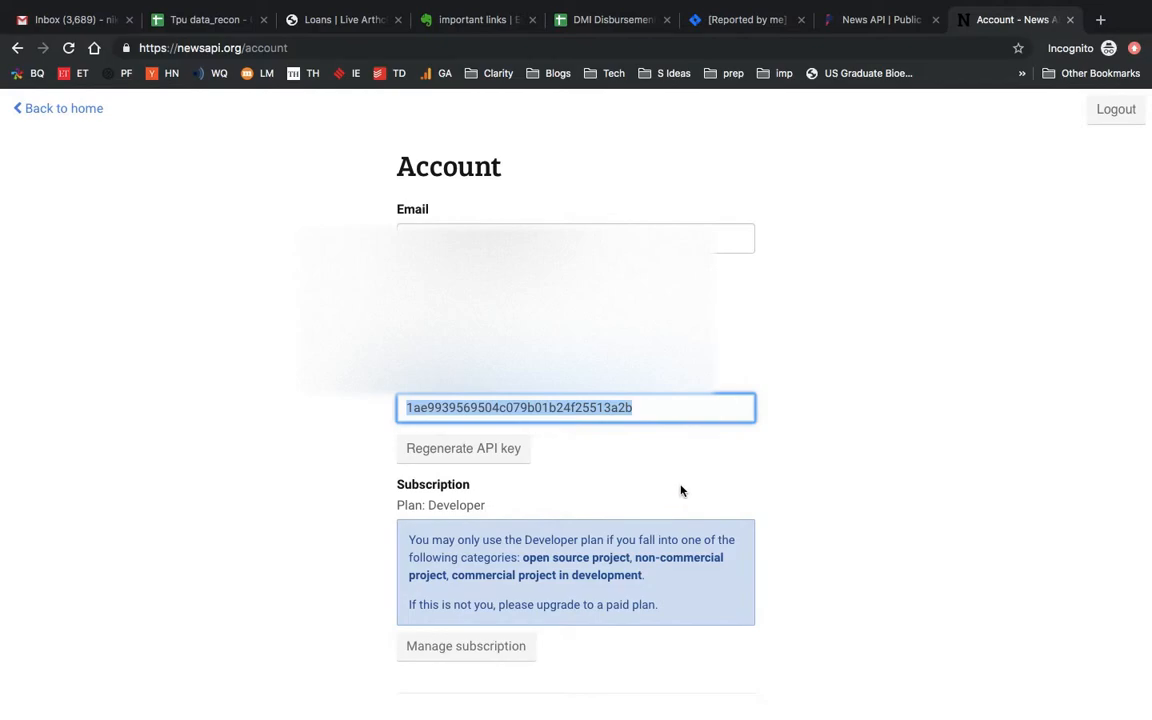
{"action": "left_click", "coordinate": [878, 19]}
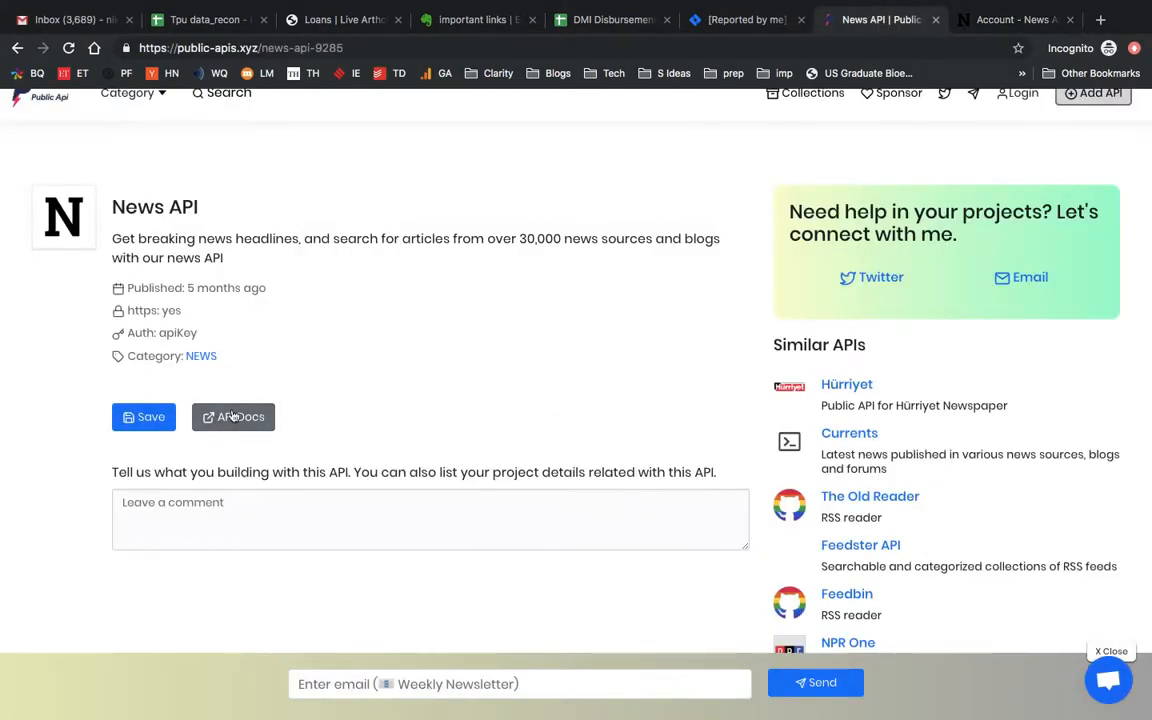
{"action": "left_click", "coordinate": [233, 417]}
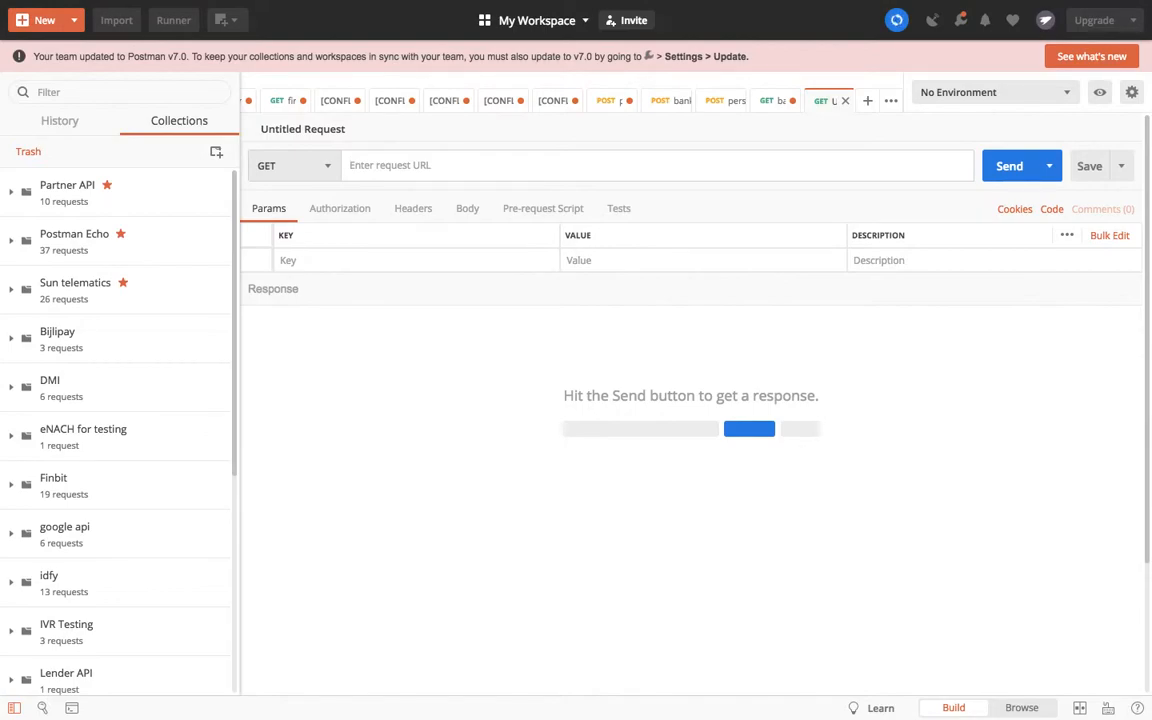
{"action": "mouse_move", "coordinate": [573, 467]}
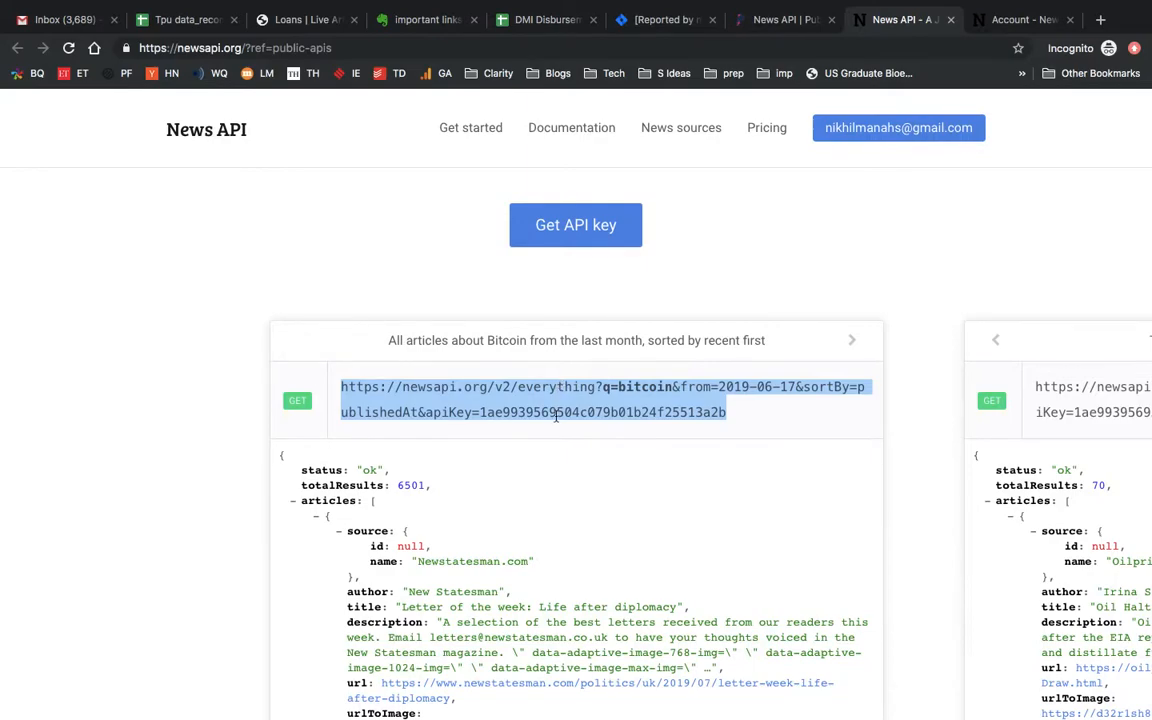
{"action": "mouse_move", "coordinate": [798, 70]}
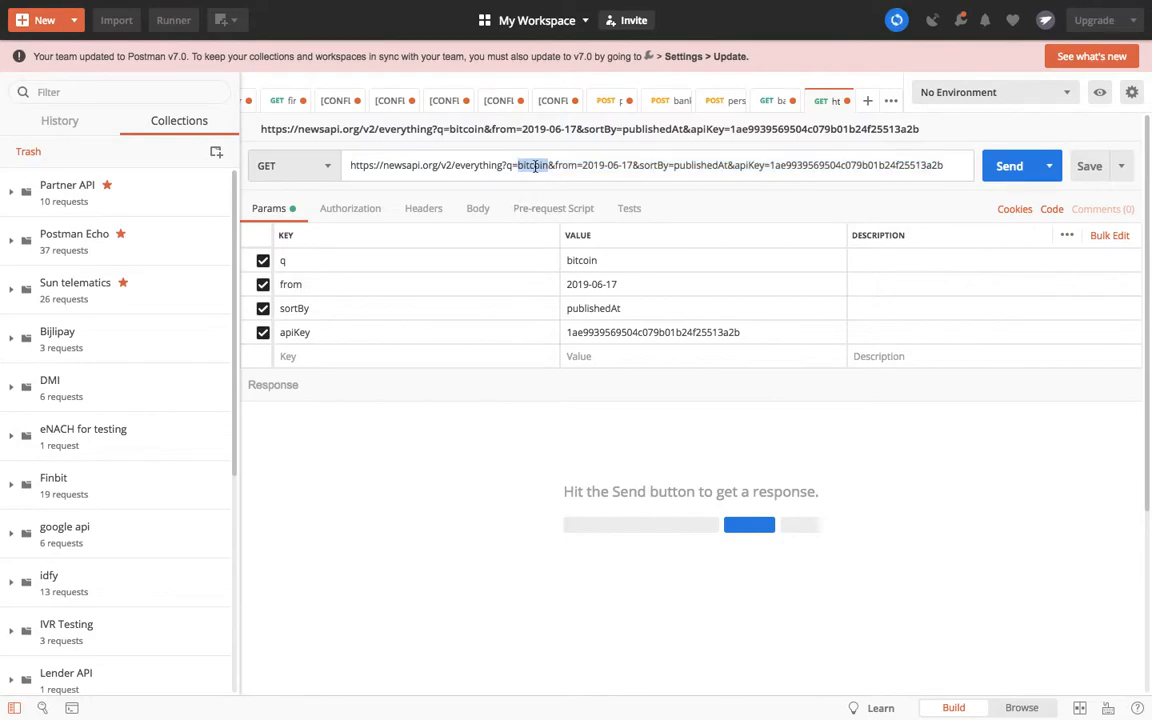
Step: Send the request with q='api' and browse the 200 OK JSON of 11,297 articles
{"action": "type", "text": "api"}
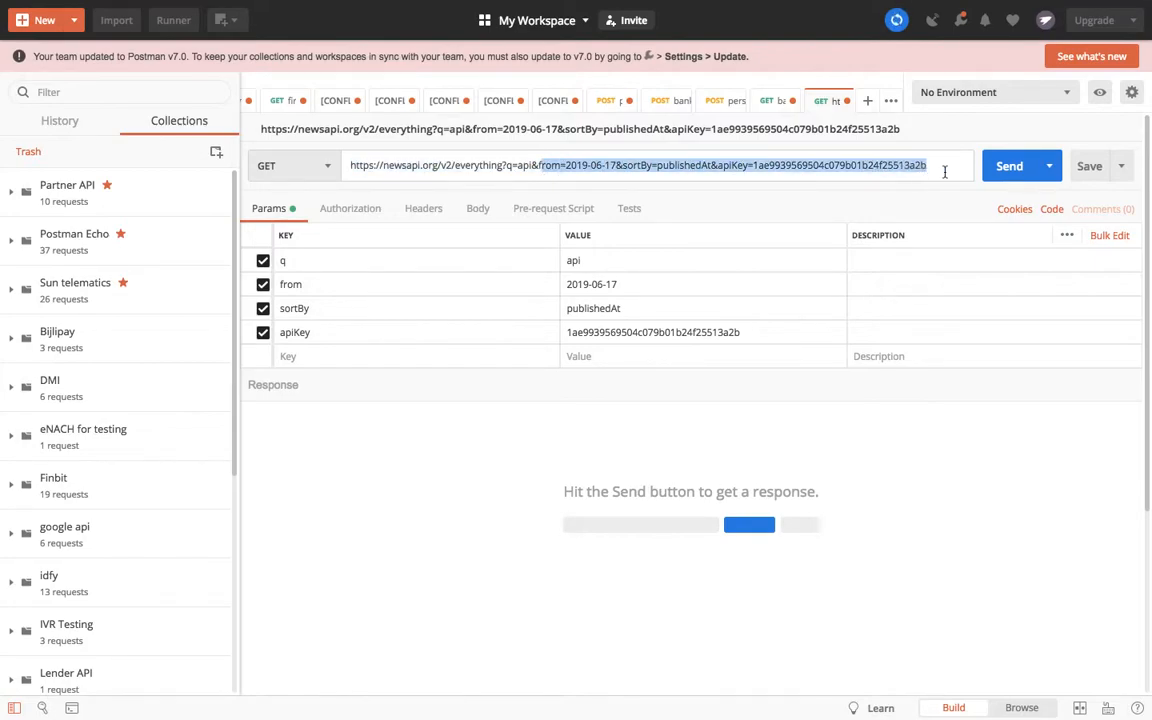
{"action": "left_click", "coordinate": [1009, 166]}
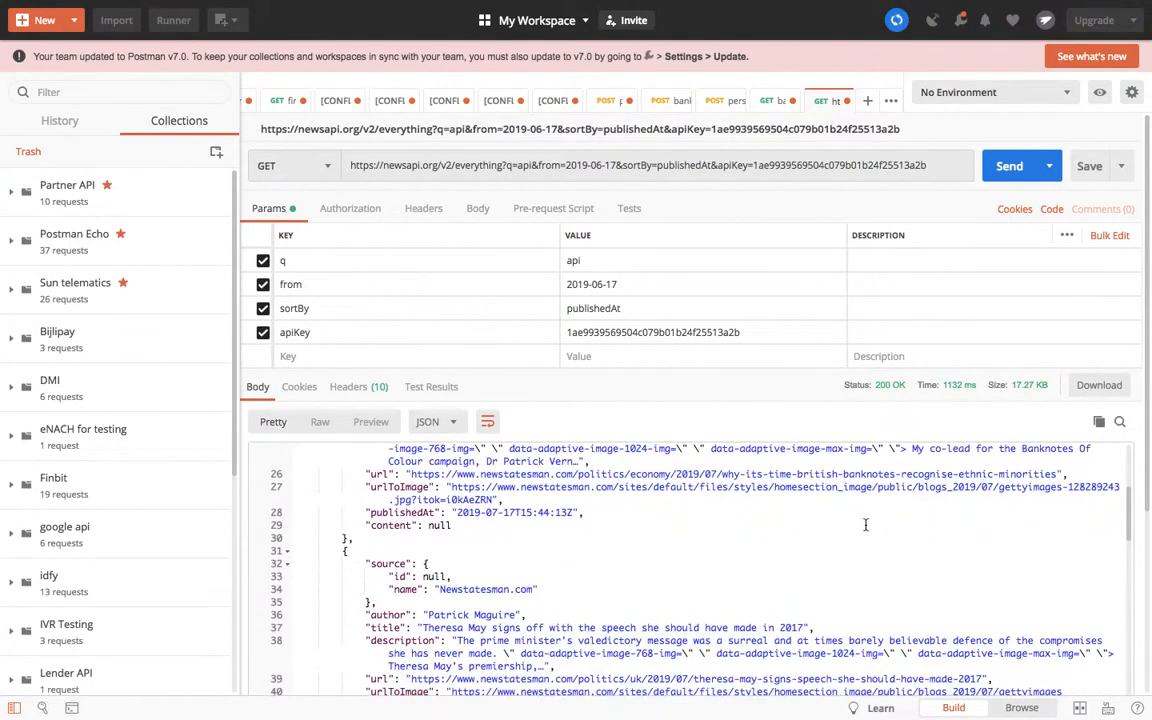
{"action": "scroll", "scroll_direction": "up", "scroll_amount": 3}
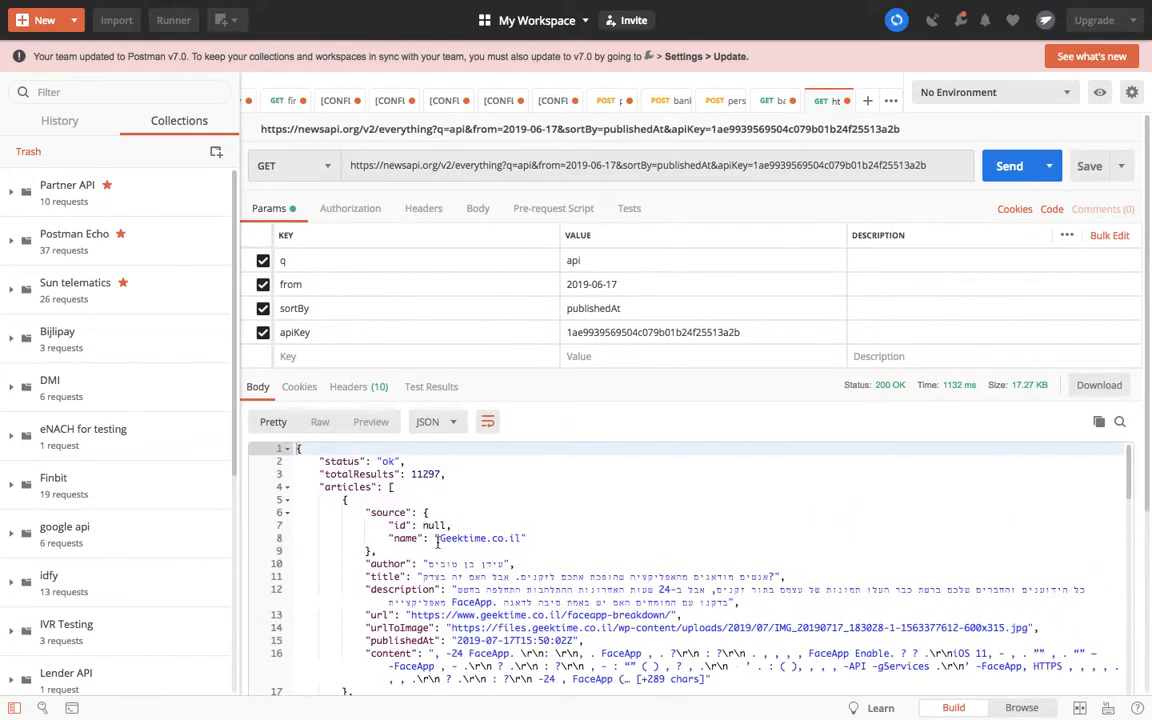
{"action": "mouse_move", "coordinate": [430, 186]}
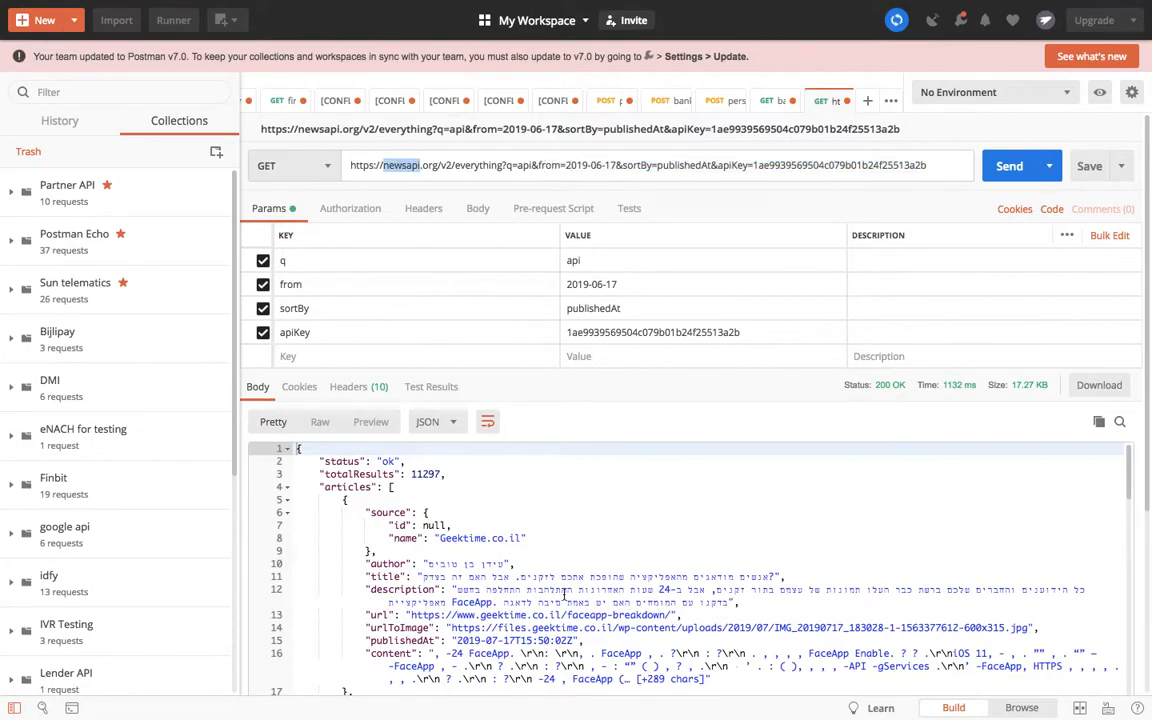
{"action": "scroll", "scroll_direction": "down", "scroll_amount": 3}
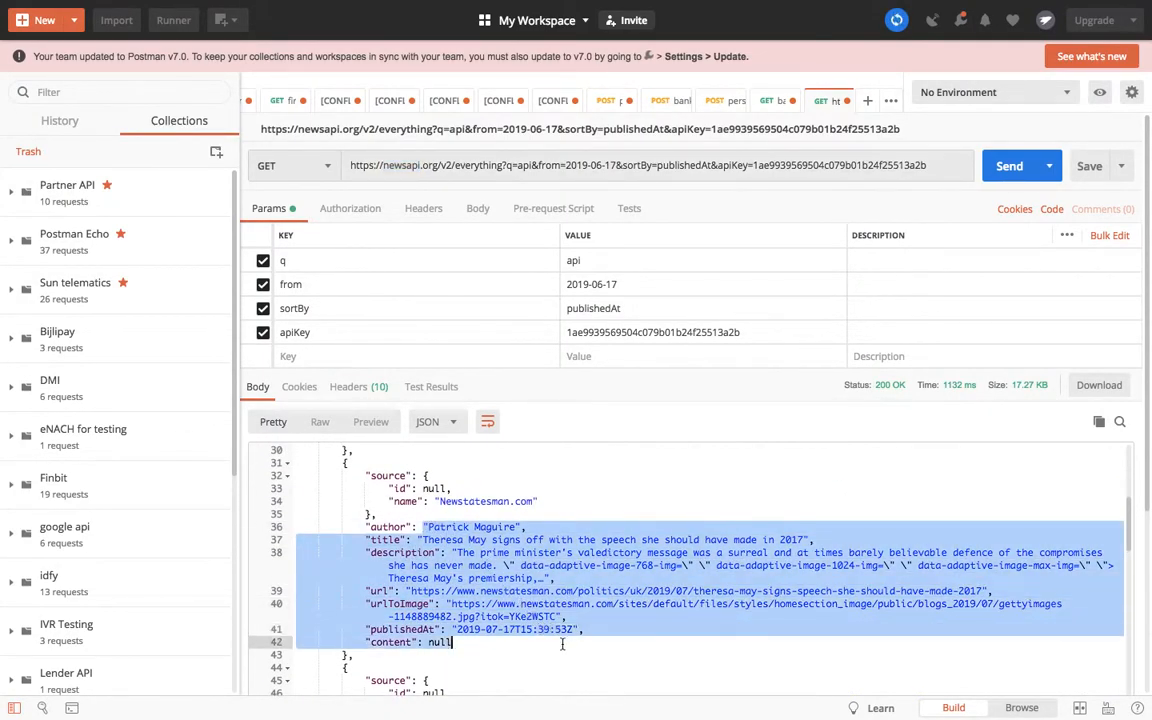
{"action": "scroll", "scroll_direction": "down", "scroll_amount": 3}
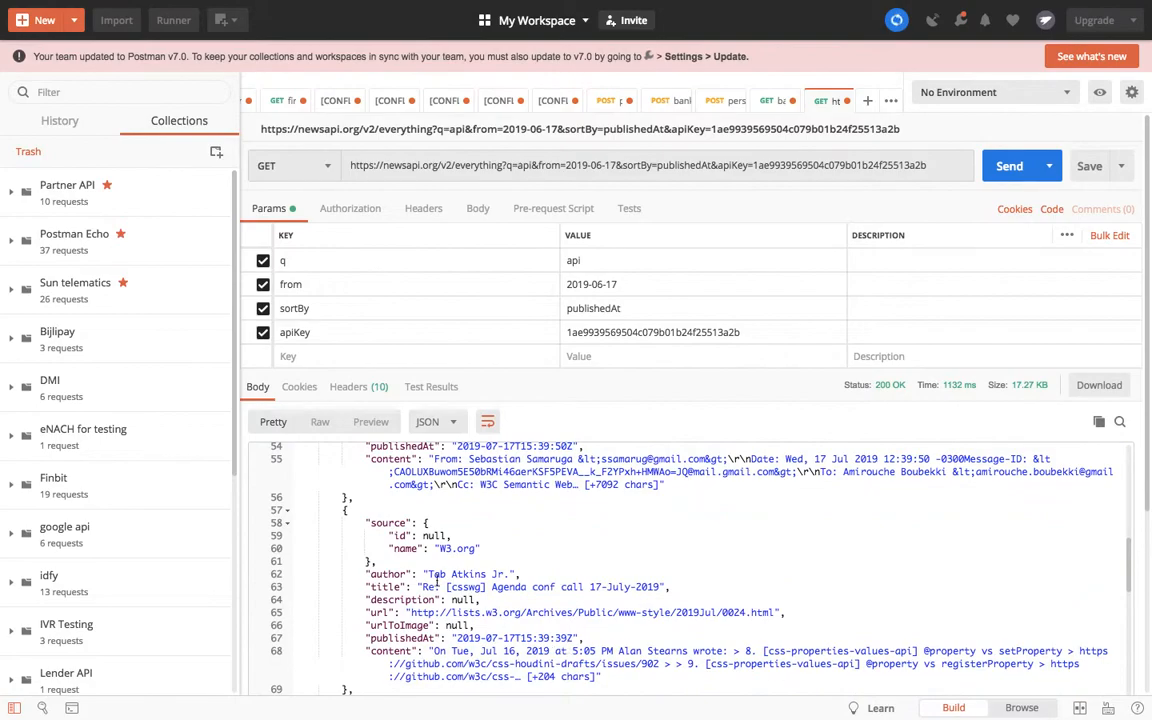
{"action": "scroll", "scroll_direction": "down", "scroll_amount": 3}
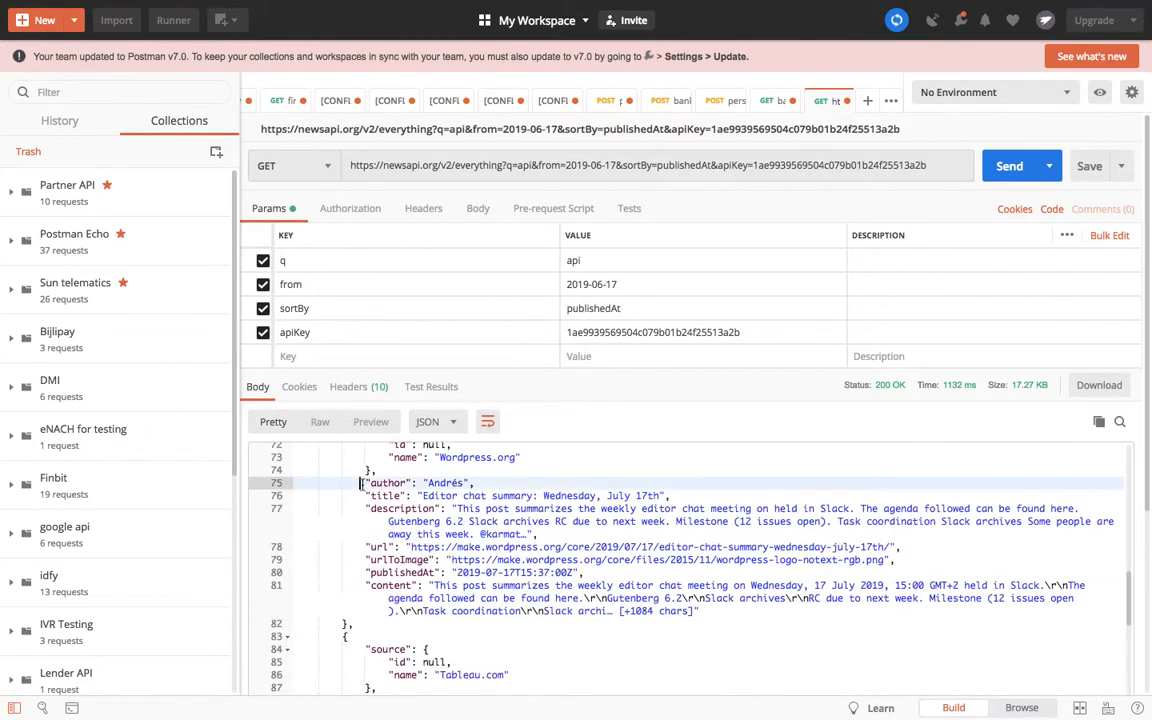
{"action": "scroll", "scroll_direction": "down", "scroll_amount": 3}
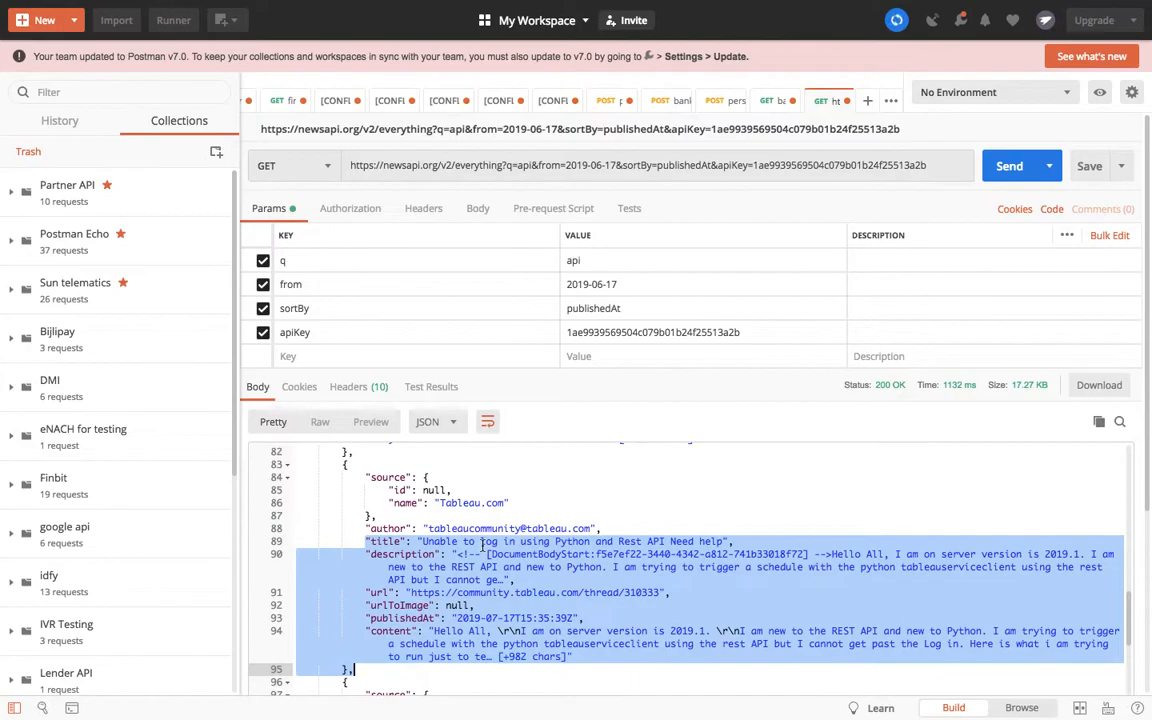
{"action": "scroll", "scroll_direction": "up", "scroll_amount": 3}
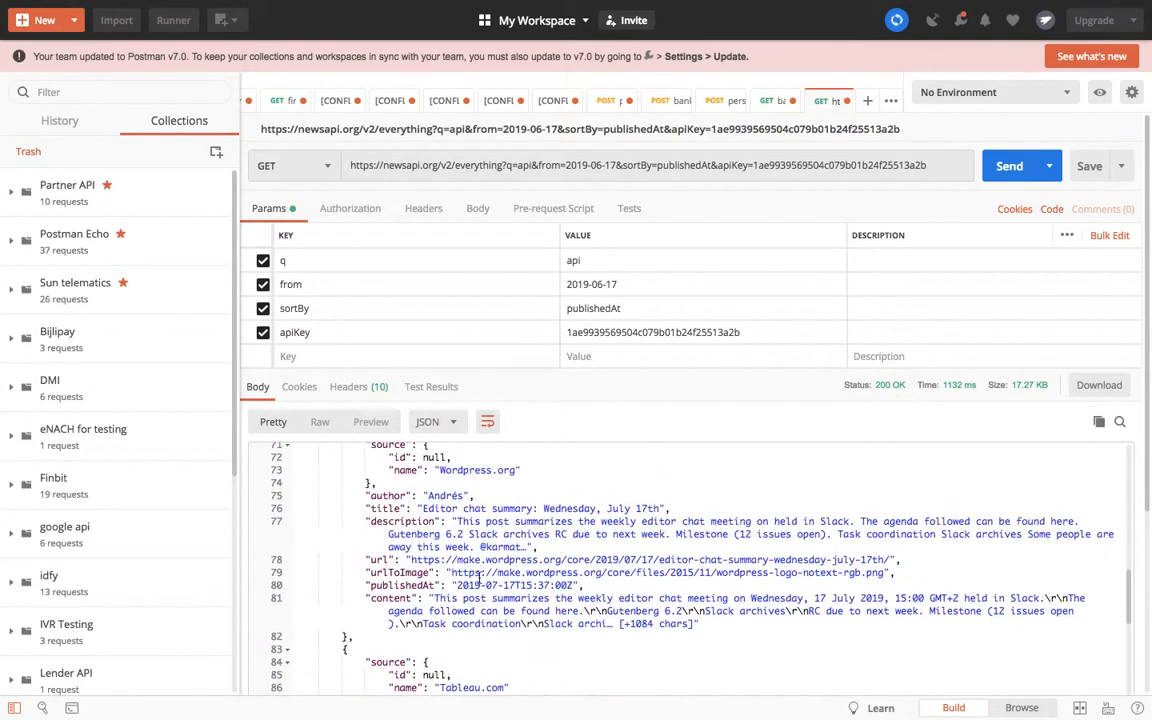
{"action": "scroll", "scroll_direction": "down", "scroll_amount": 3}
{"action": "type", "text": "nd"}
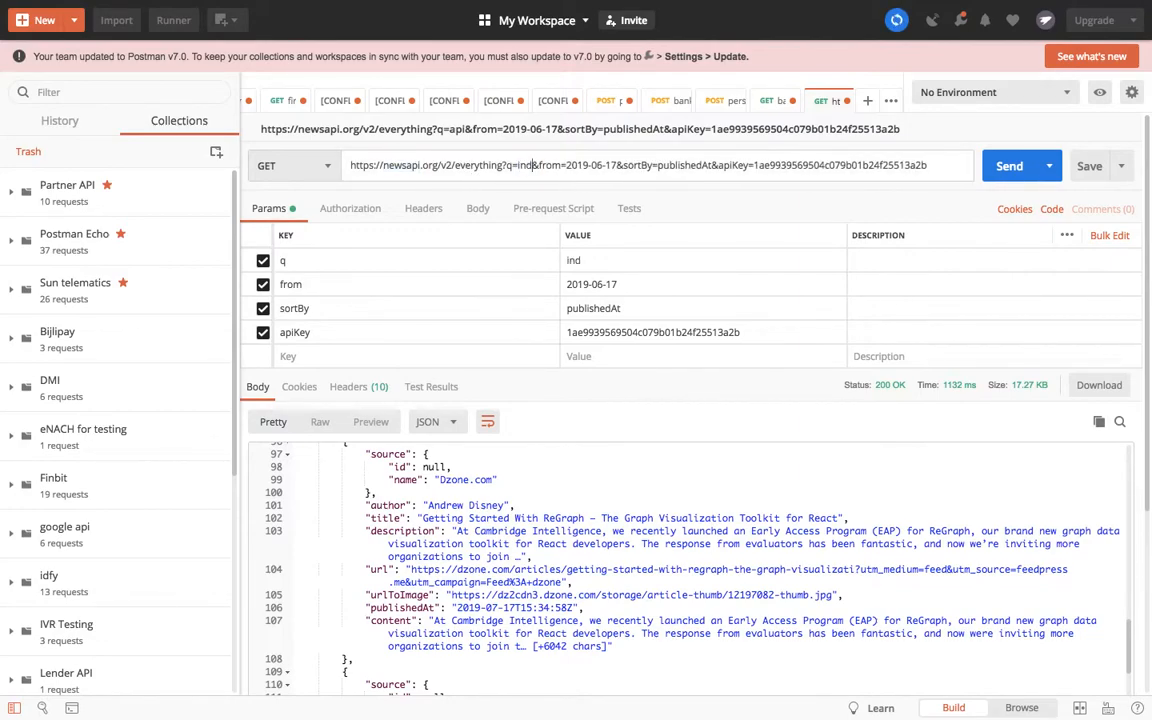
Step: Send the request with q='india' and scroll through the 65,307 returned articles
{"action": "left_click", "coordinate": [1009, 165]}
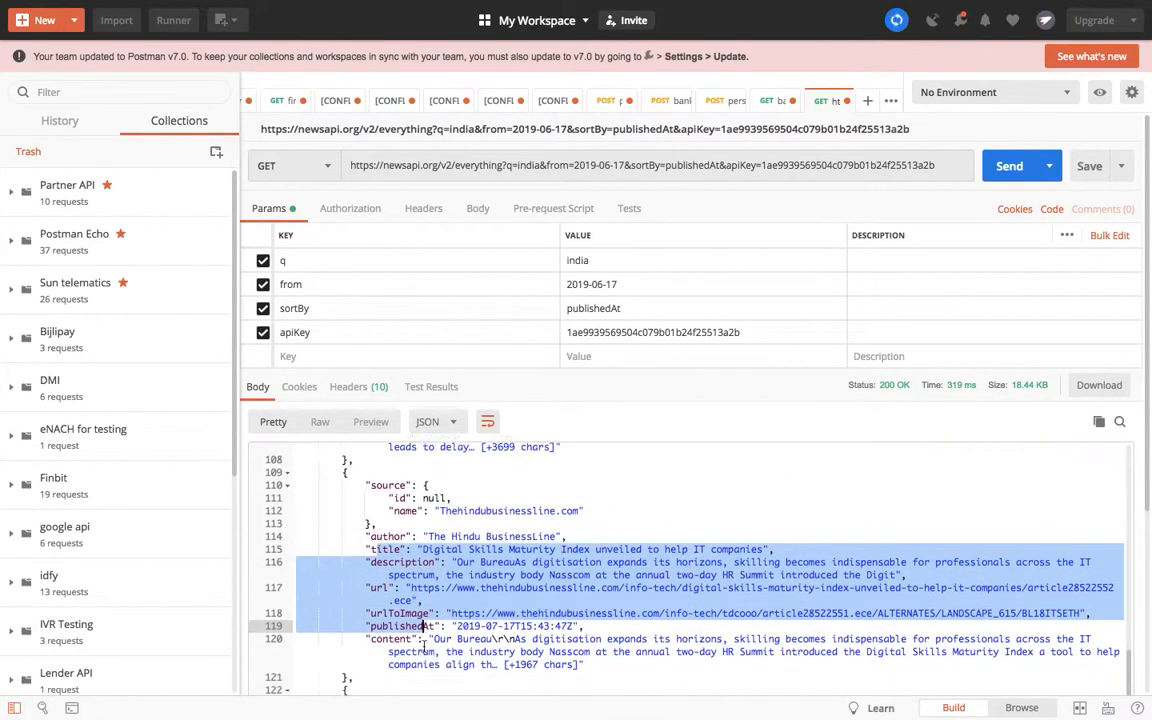
{"action": "scroll", "scroll_direction": "down", "scroll_amount": 3}
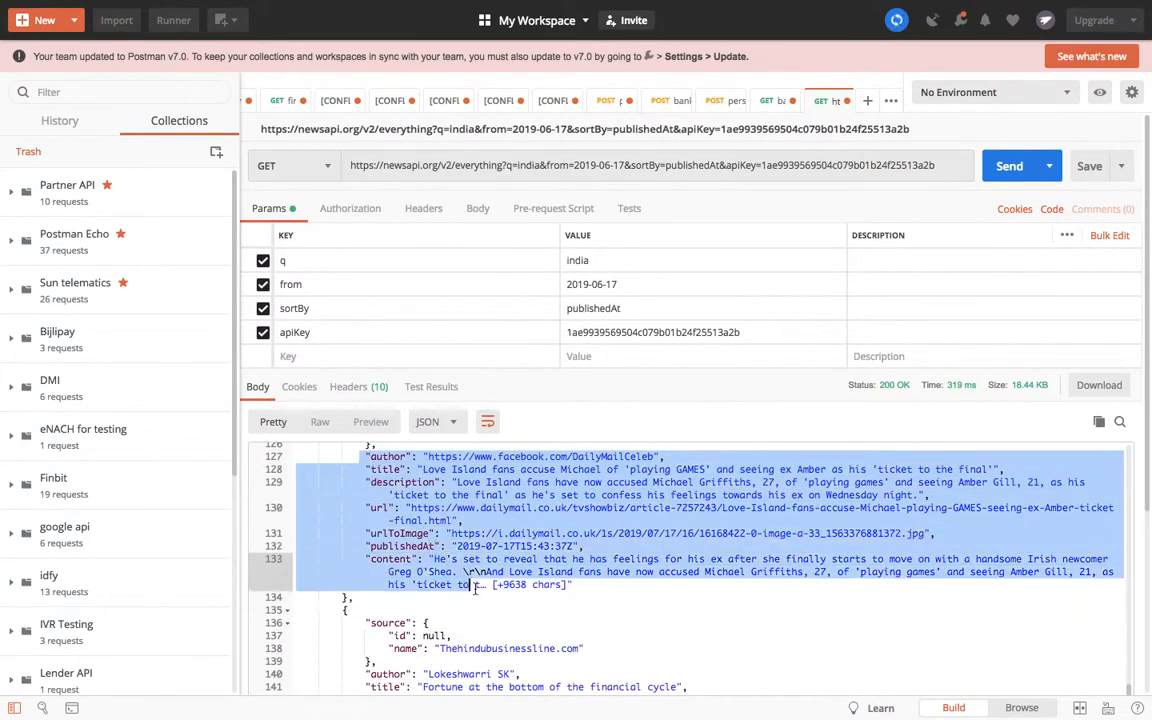
{"action": "scroll", "scroll_direction": "down", "scroll_amount": 3}
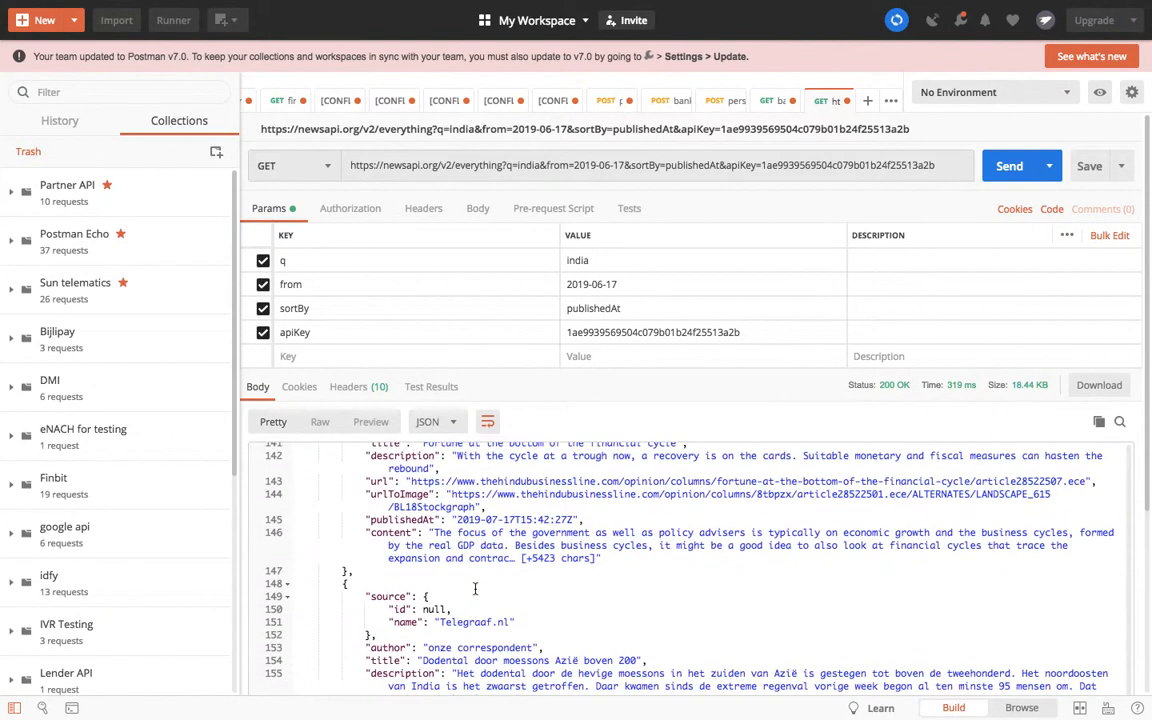
{"action": "scroll", "scroll_direction": "up", "scroll_amount": 3}
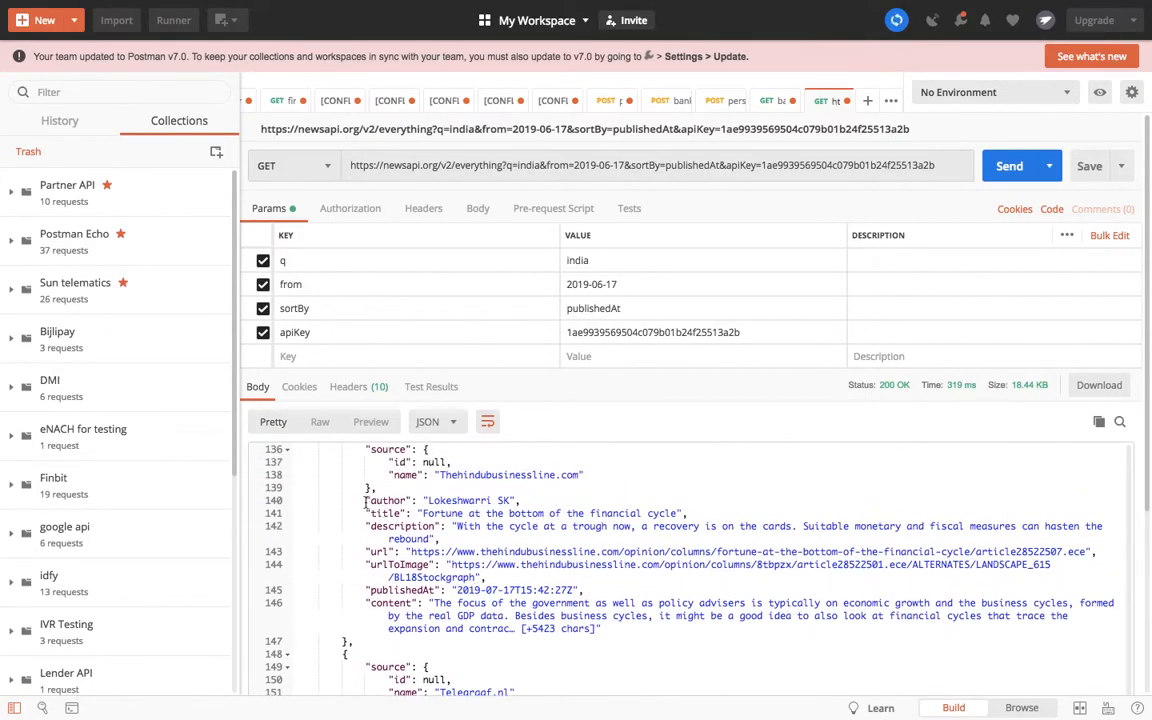
{"action": "scroll", "scroll_direction": "down", "scroll_amount": 3}
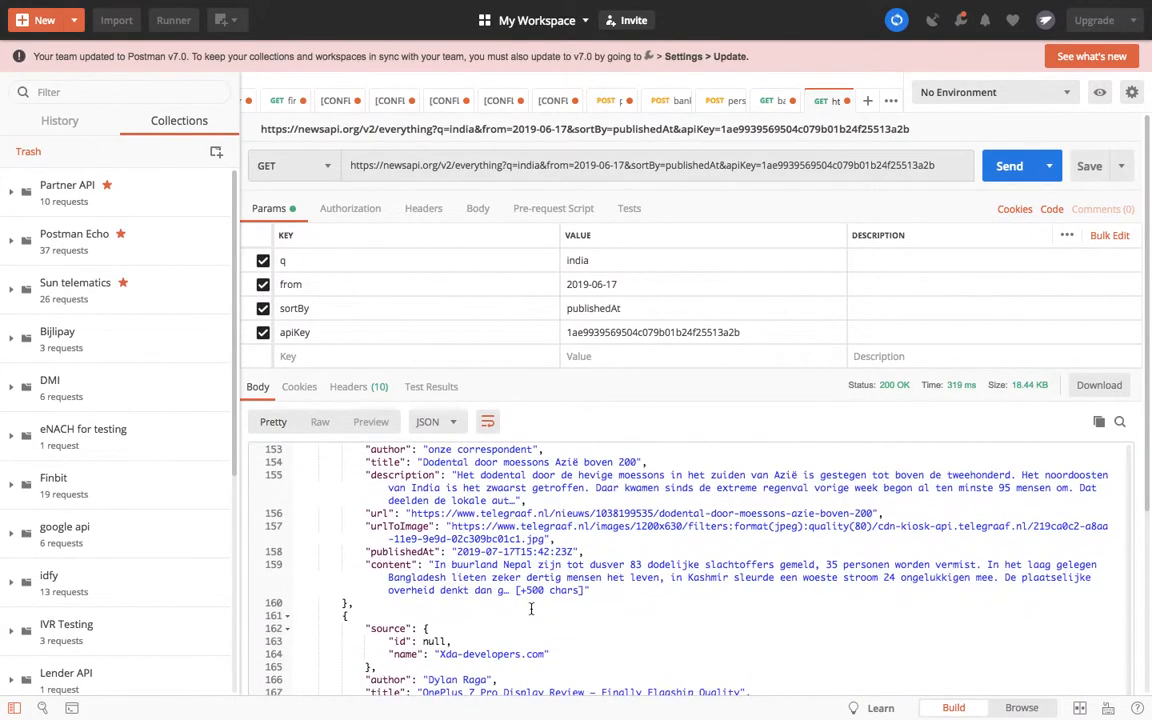
{"action": "scroll", "scroll_direction": "down", "scroll_amount": 3}
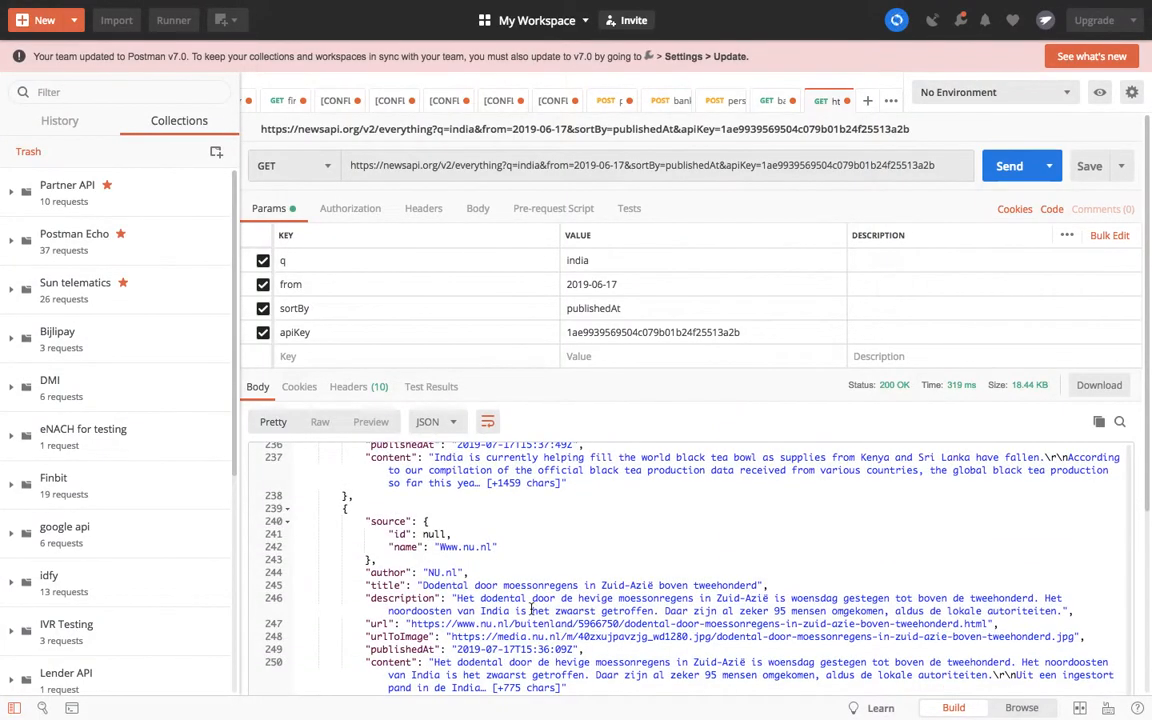
{"action": "scroll", "scroll_direction": "down", "scroll_amount": 3}
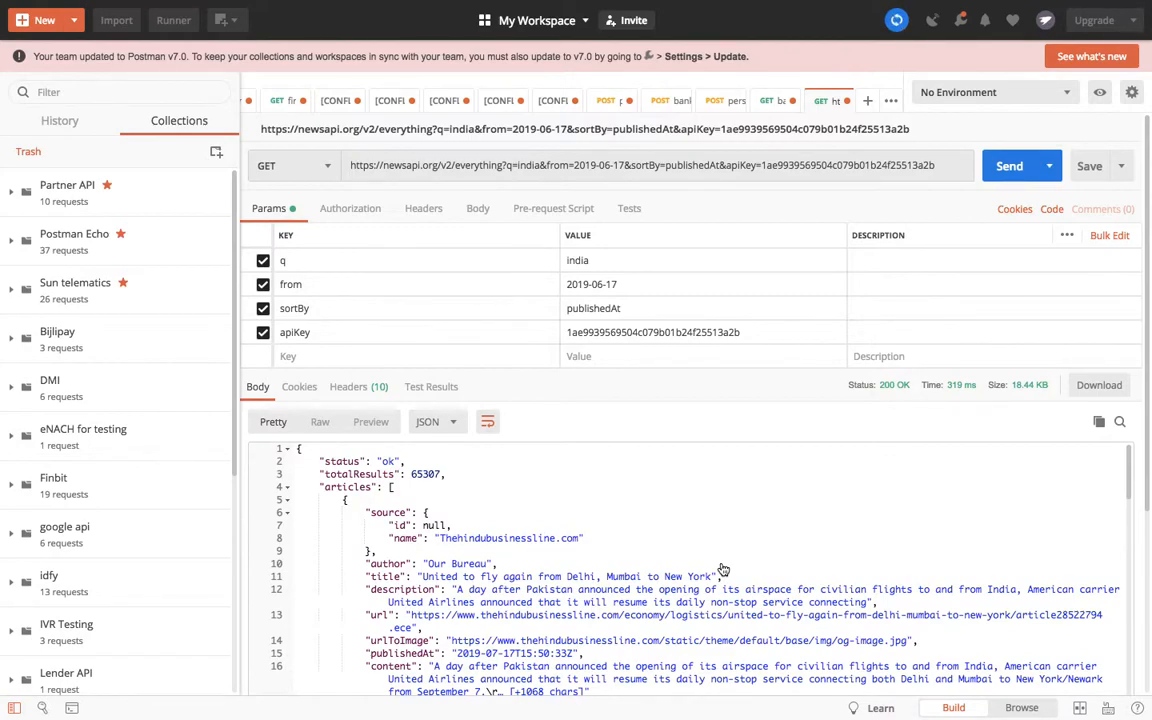
{"action": "mouse_move", "coordinate": [761, 418]}
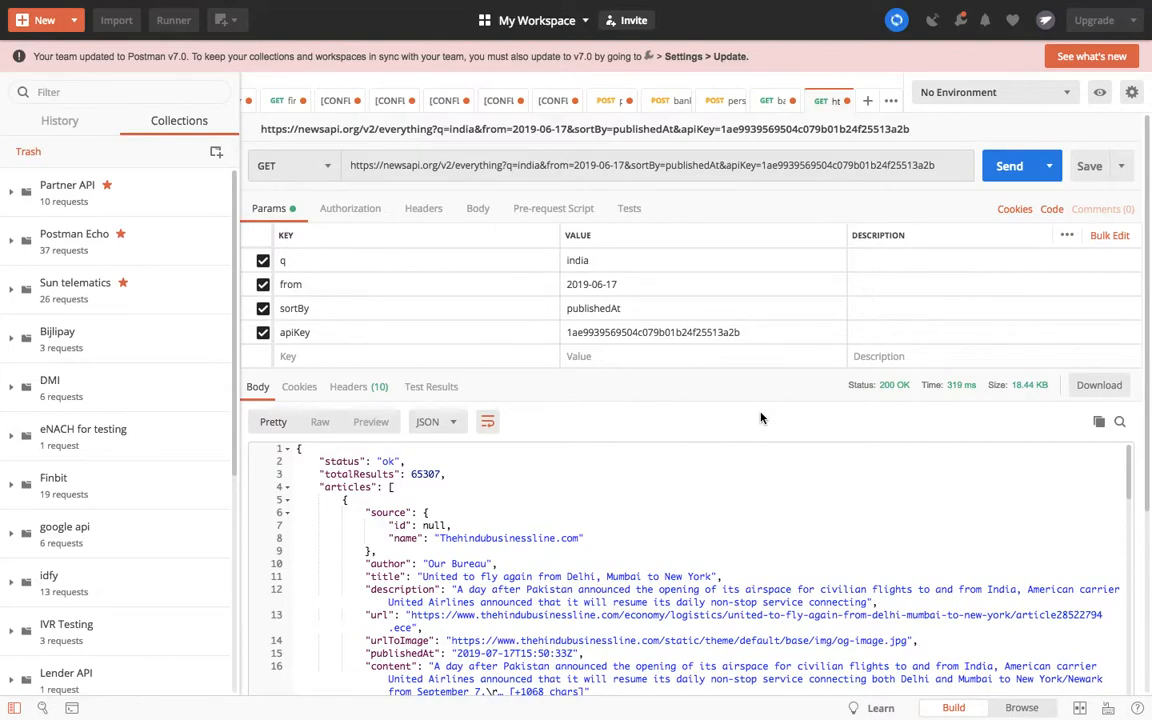
{"action": "mouse_move", "coordinate": [756, 452]}
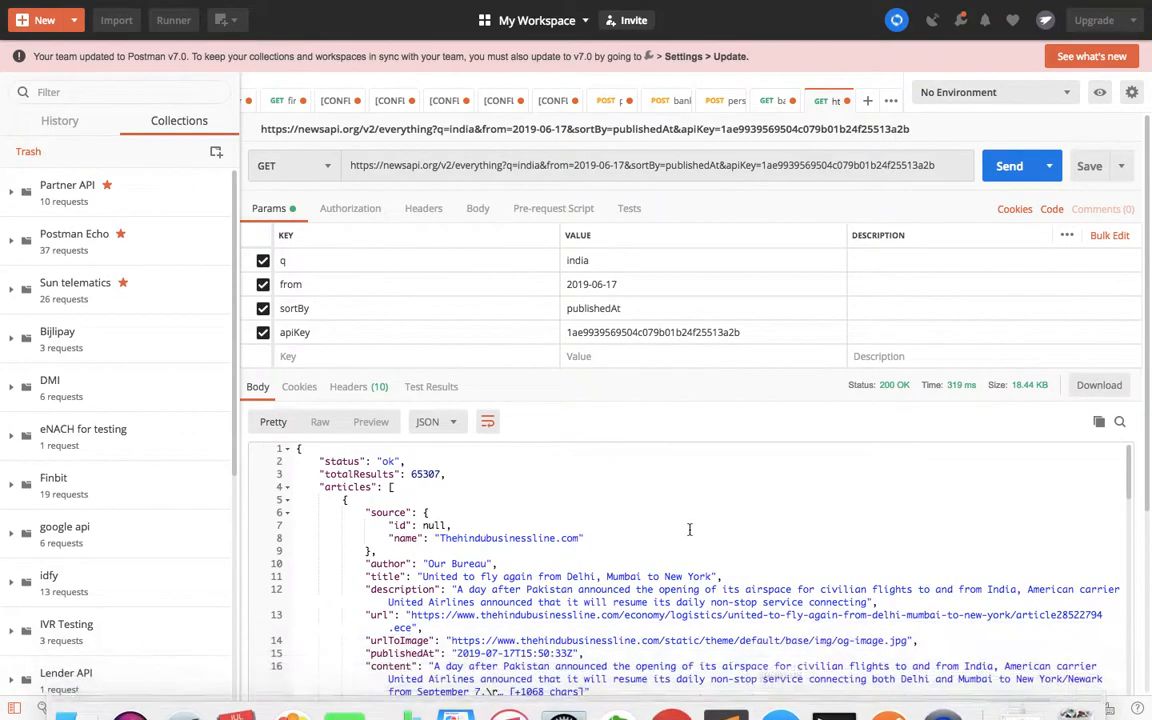
{"action": "scroll", "scroll_direction": "down", "scroll_amount": 3}
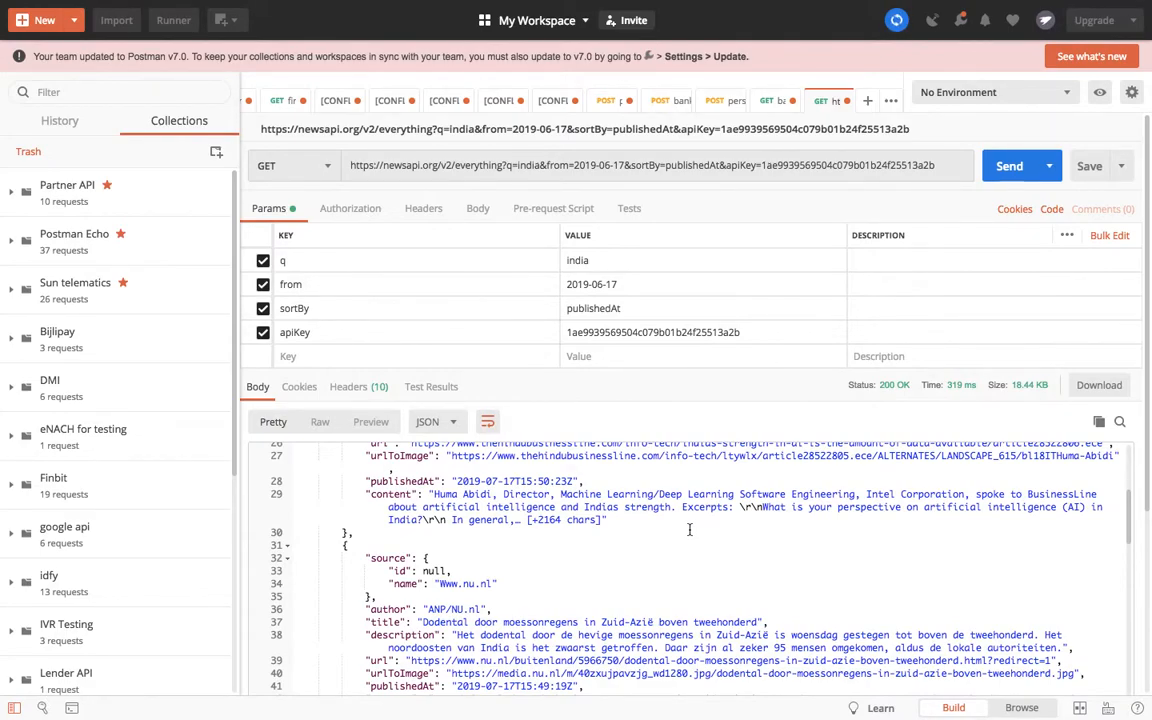
{"action": "scroll", "scroll_direction": "up", "scroll_amount": 3}
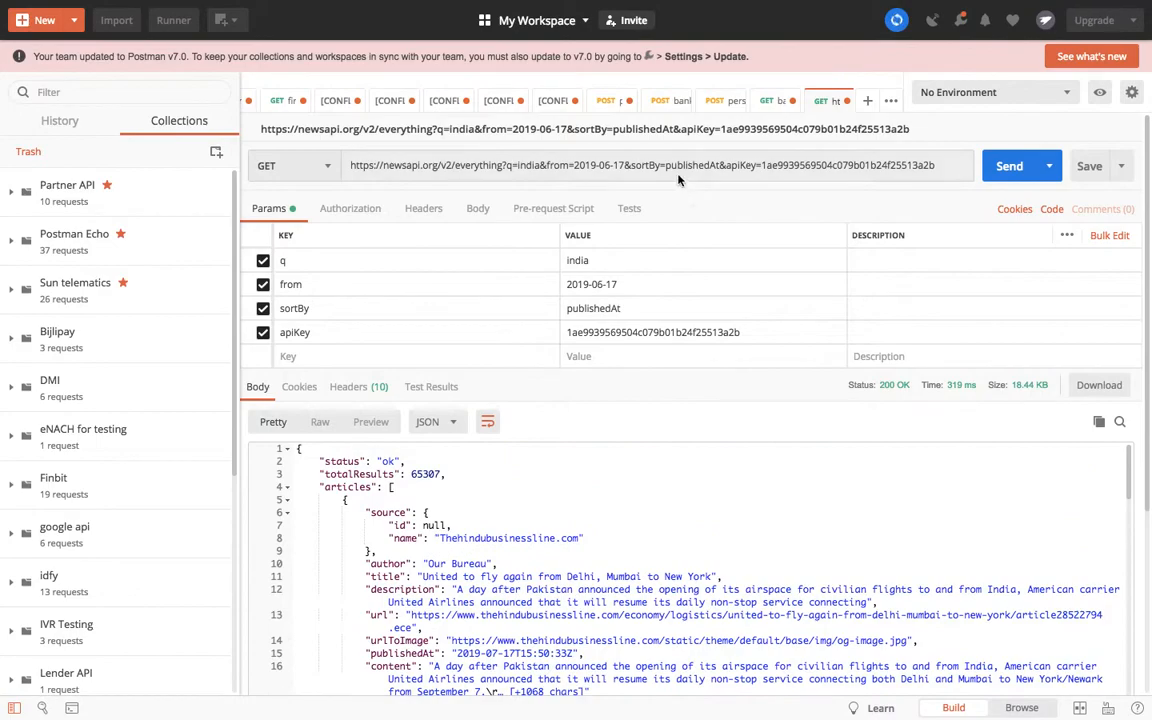
{"action": "triple_click", "coordinate": [650, 165]}
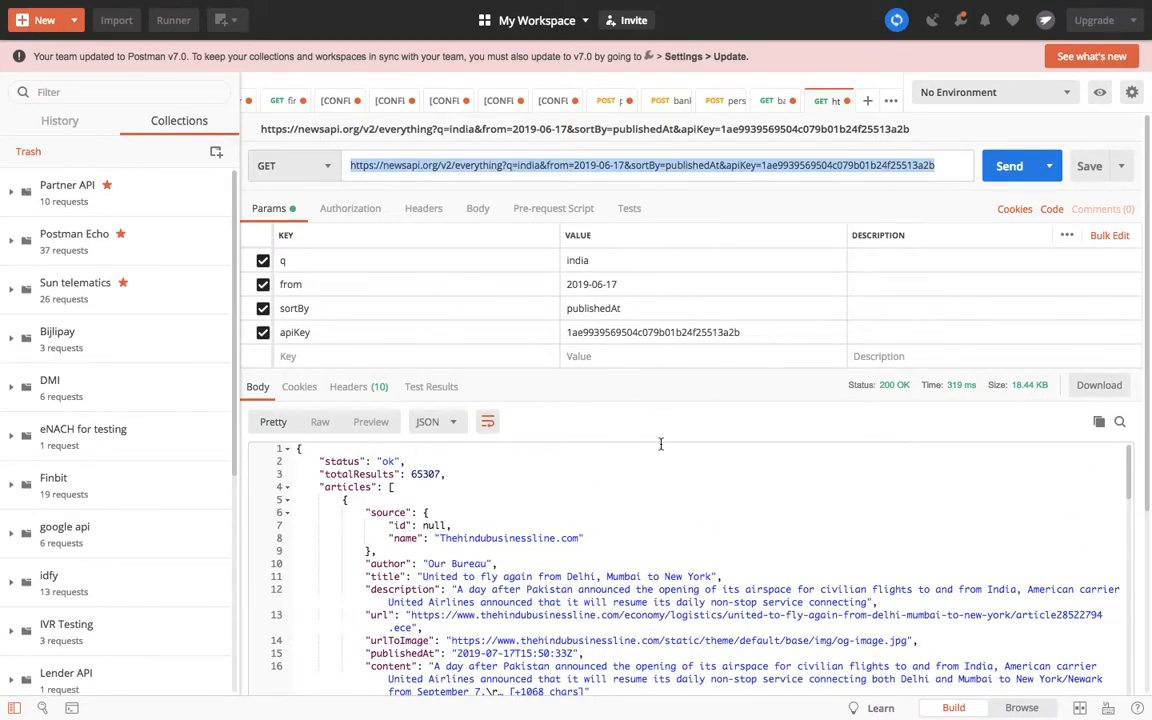
{"action": "scroll", "scroll_direction": "down", "scroll_amount": 3}
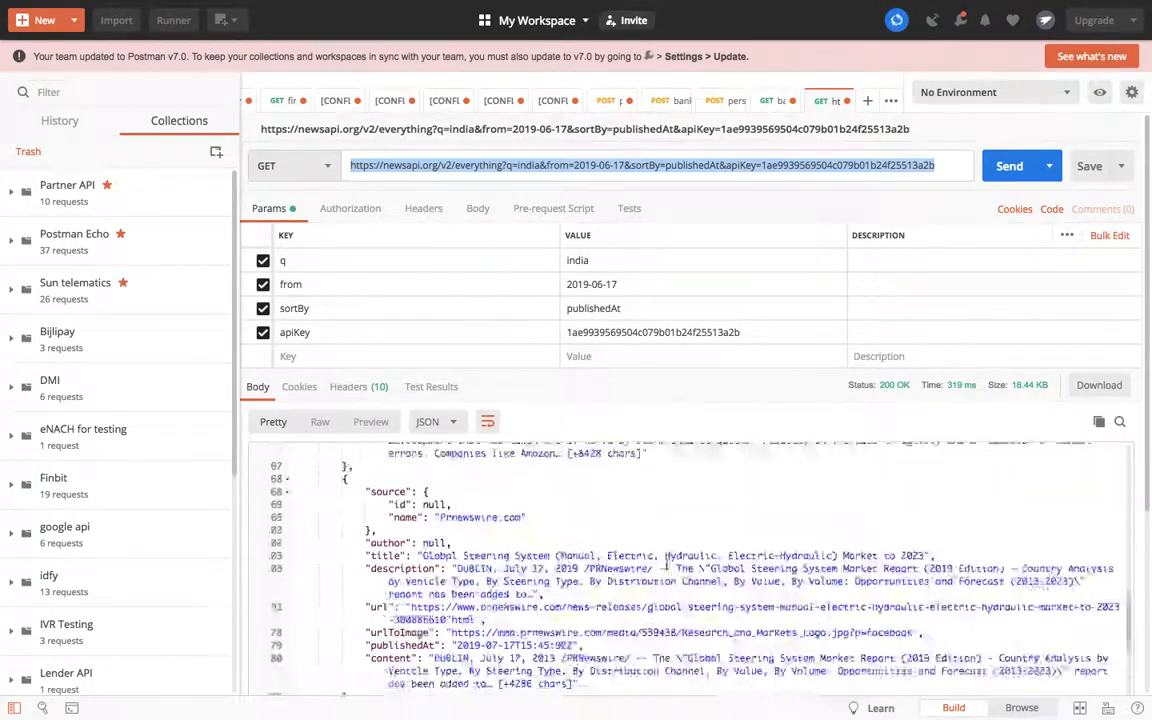
{"action": "scroll", "scroll_direction": "down", "scroll_amount": 3}
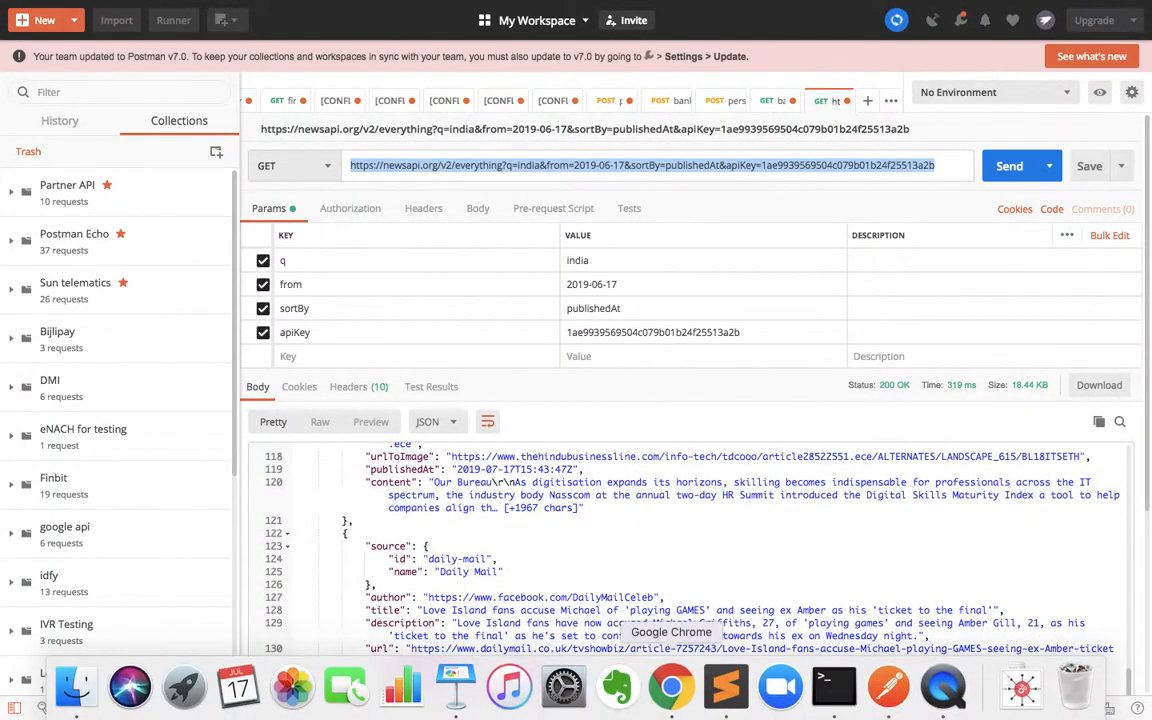